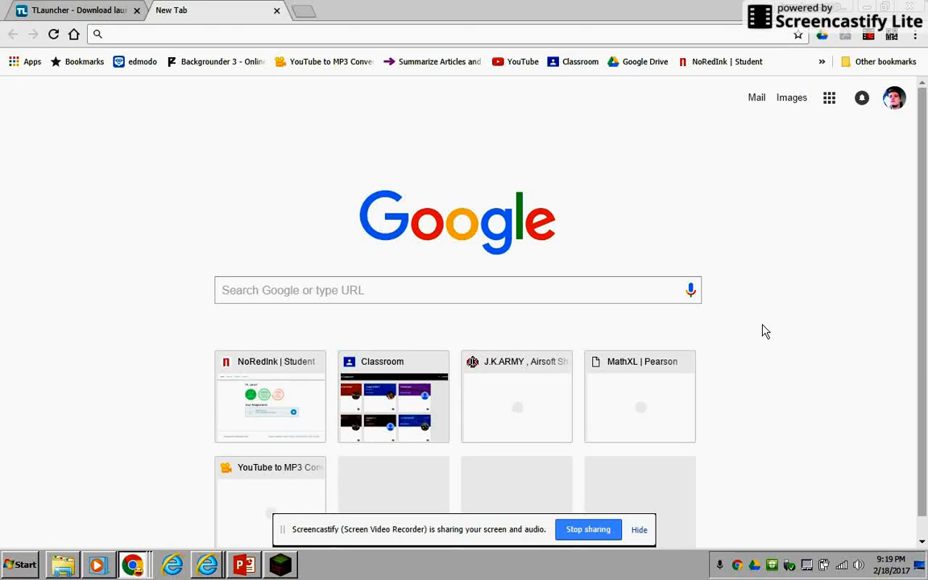
pyautogui.moveTo(405, 263)
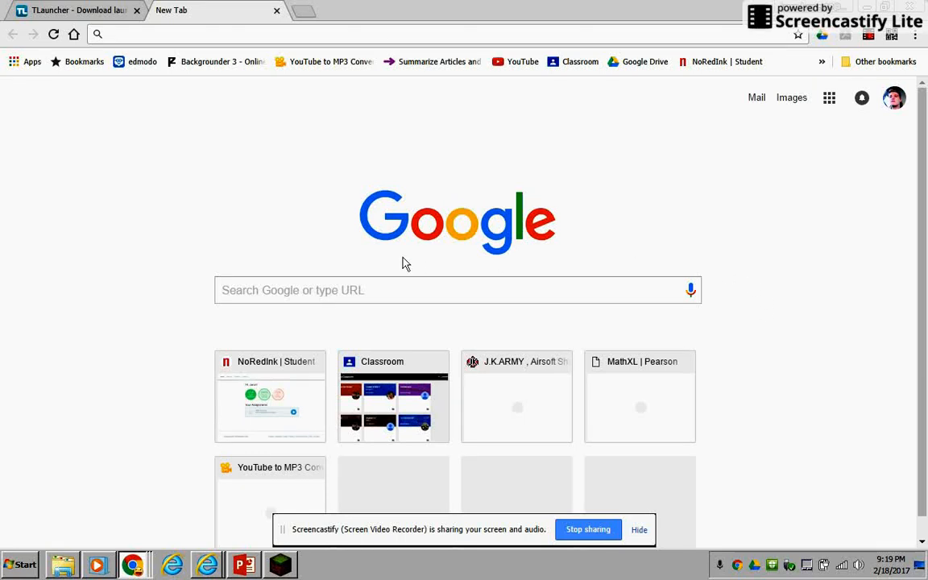
pyautogui.moveTo(657, 236)
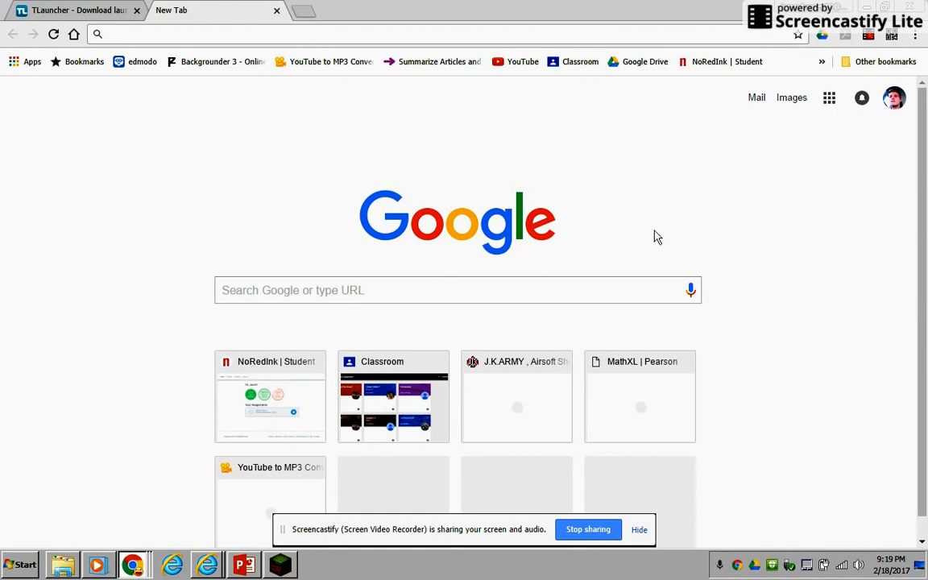
pyautogui.moveTo(661, 513)
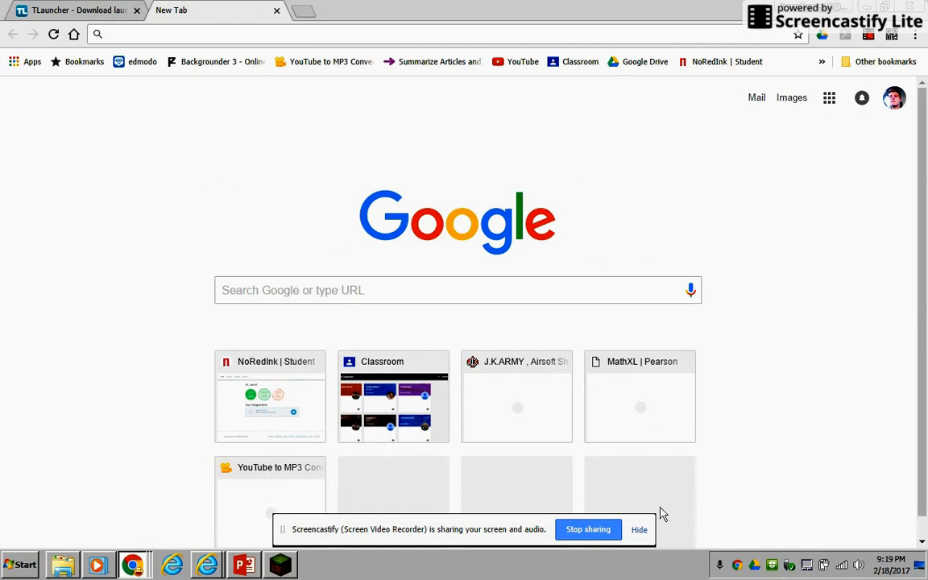
pyautogui.moveTo(582, 256)
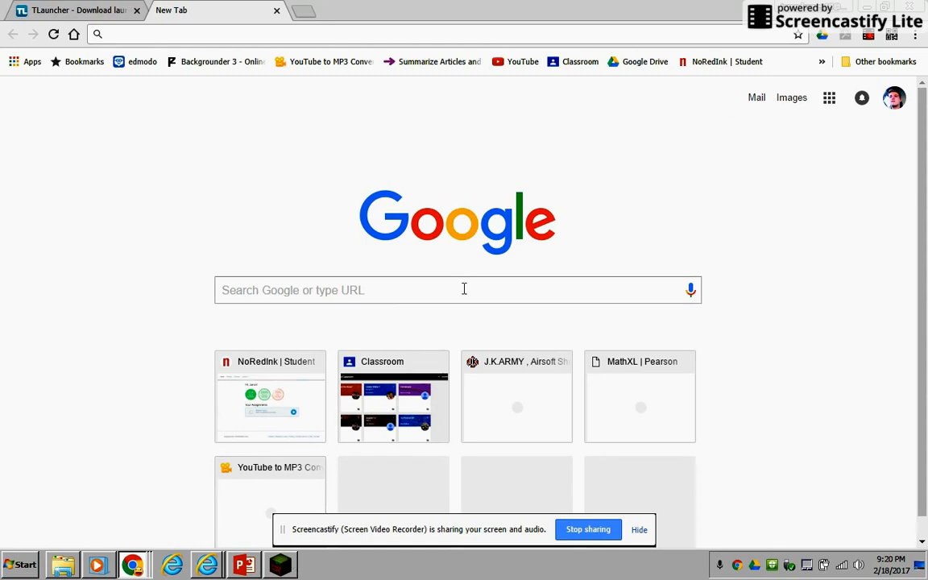
pyautogui.moveTo(429, 163)
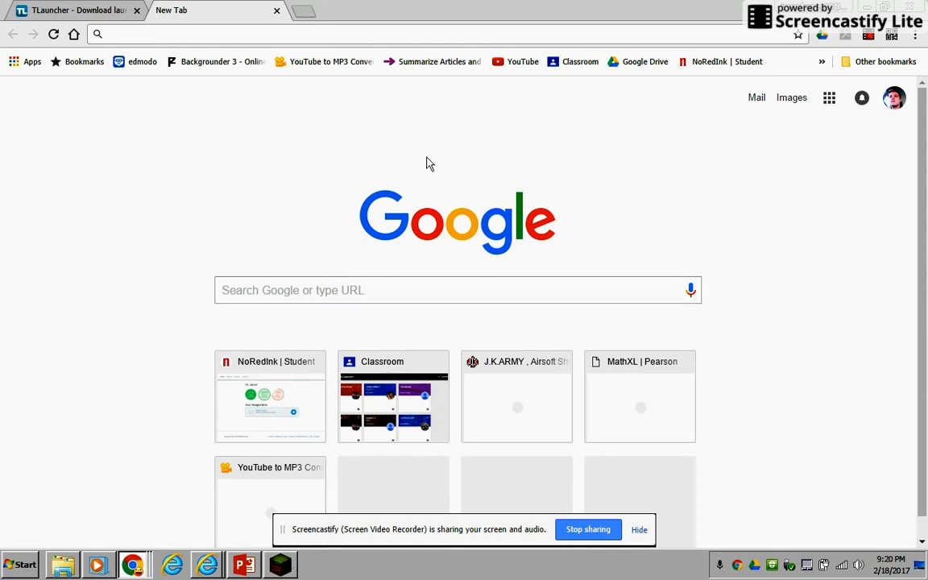
pyautogui.moveTo(305, 198)
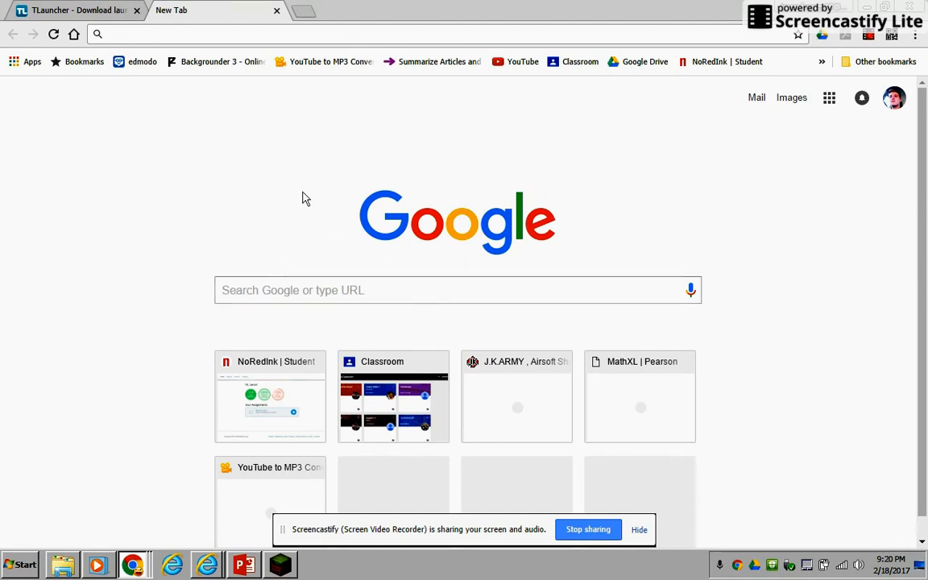
pyautogui.moveTo(639, 396)
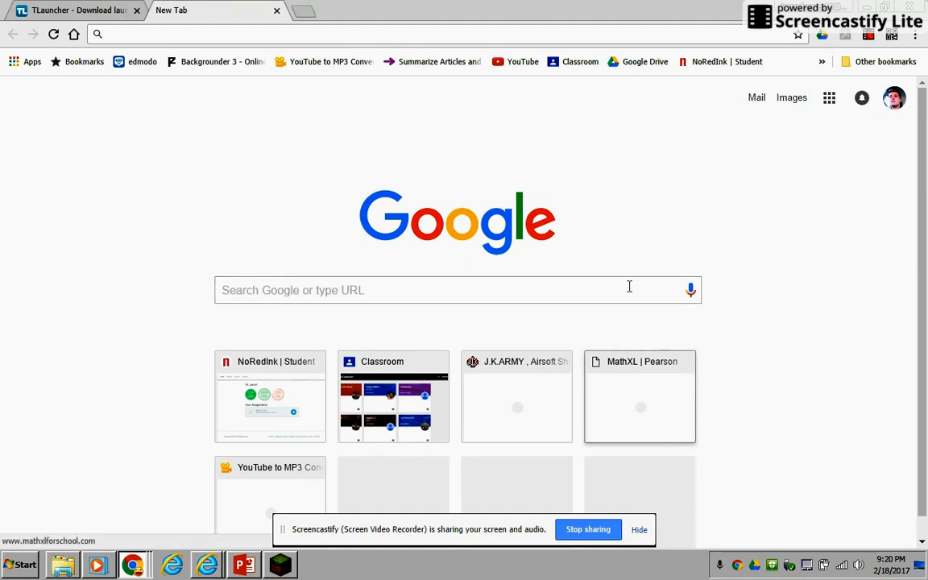
pyautogui.moveTo(475, 231)
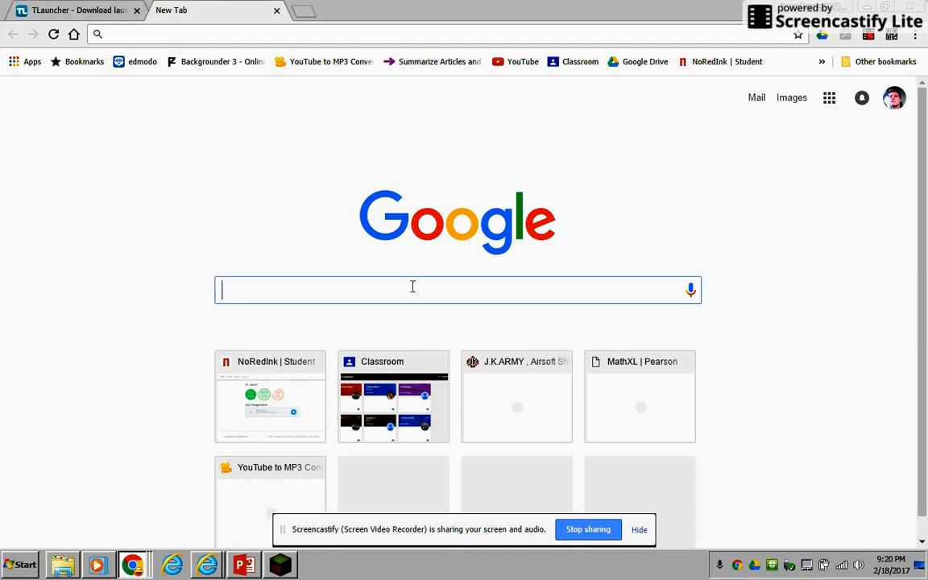
# Step: Search for 'Tlauncher', go to tlauncher.org and show the site's language dropdown
pyautogui.write('Tlauncher')
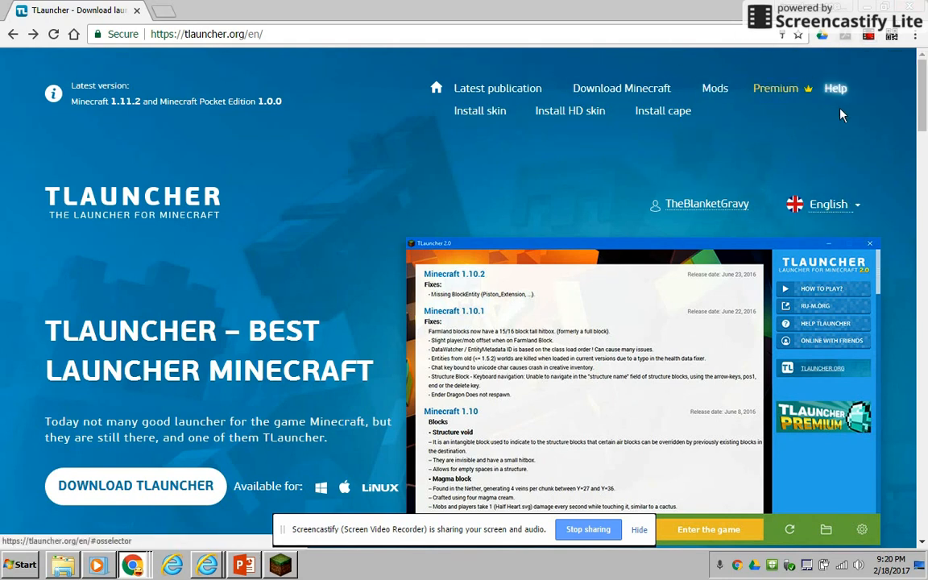
pyautogui.click(827, 204)
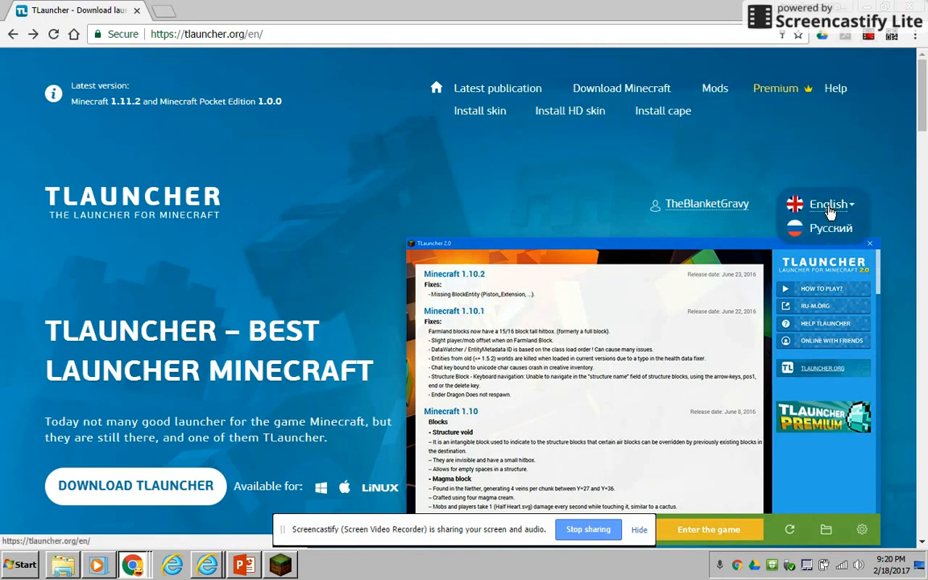
pyautogui.scroll(-3)
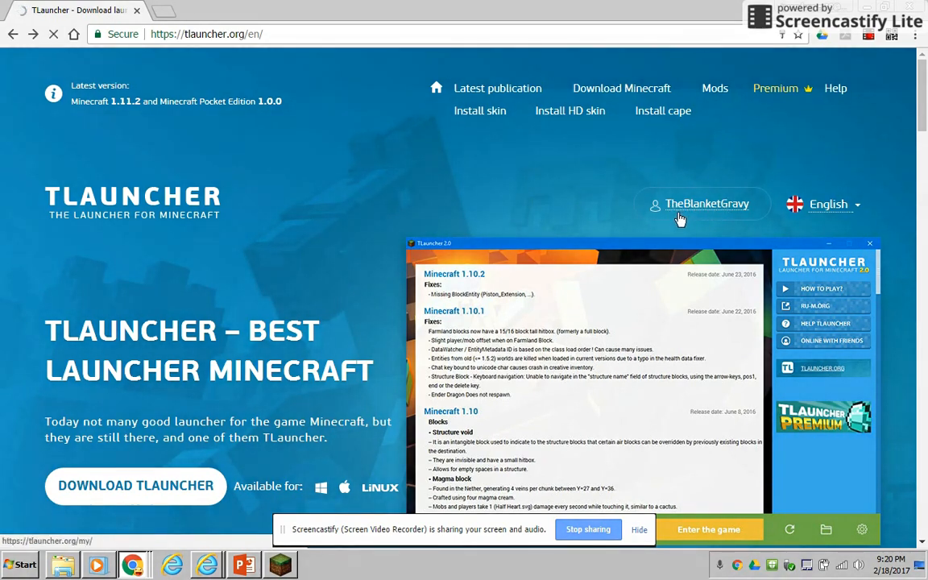
# Step: Open the username's User area and scroll through its skin, premium status and balance
pyautogui.click(706, 203)
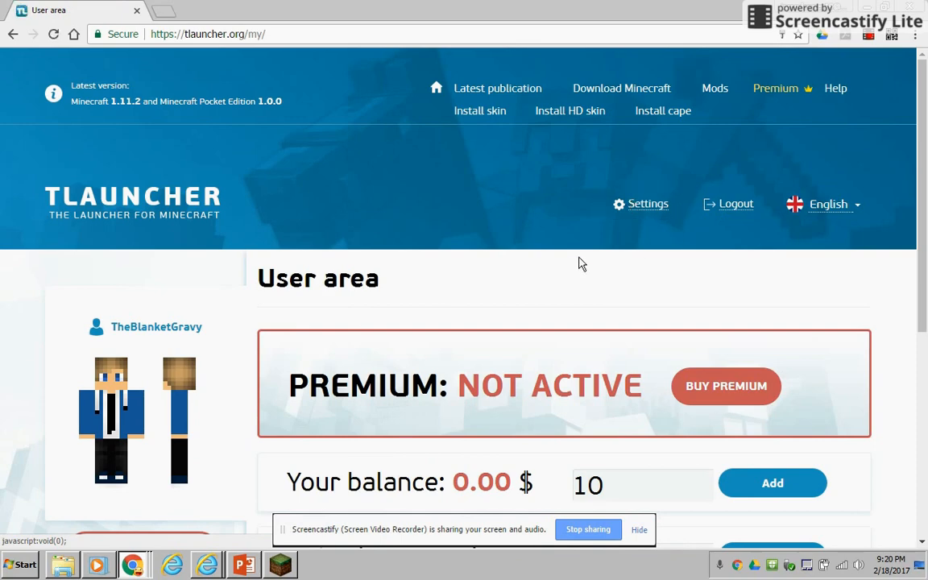
pyautogui.scroll(-3)
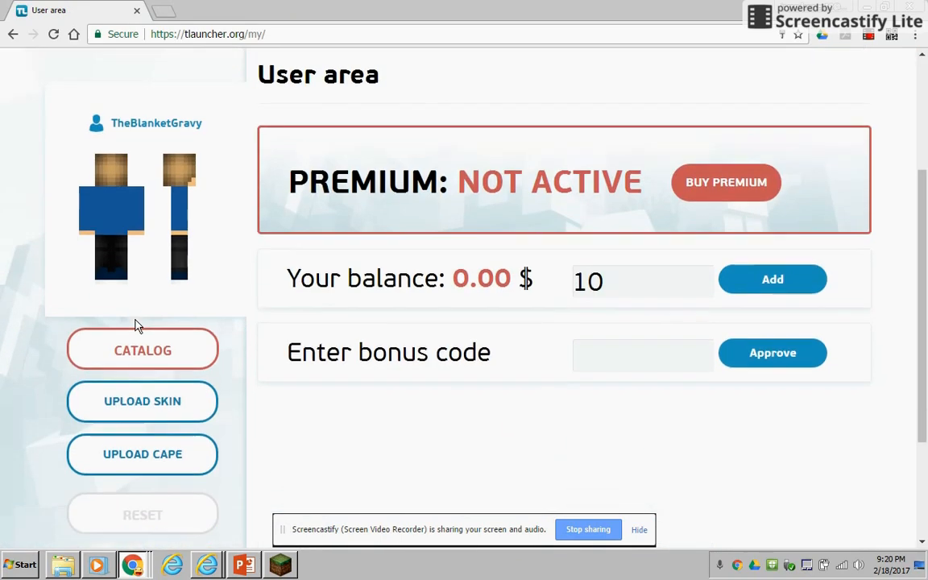
pyautogui.scroll(-3)
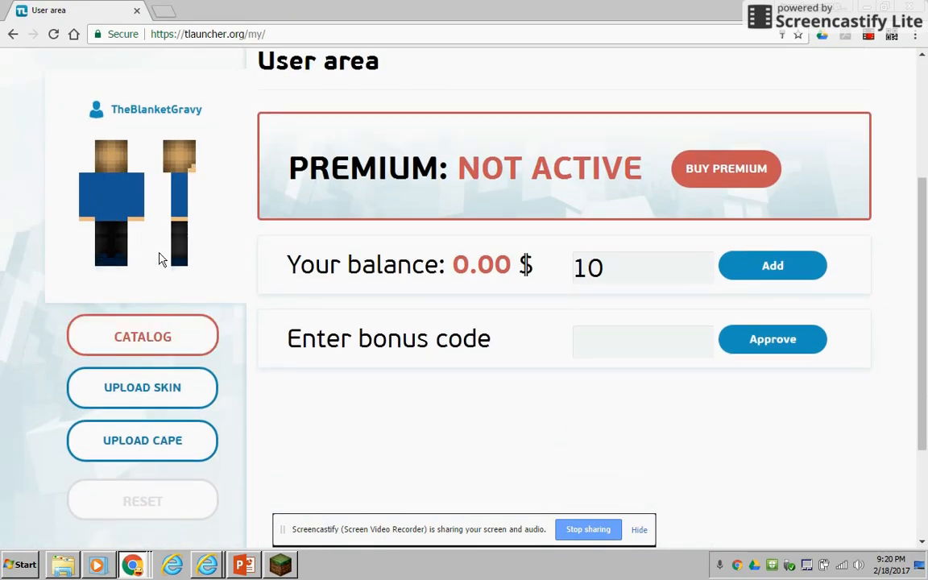
pyautogui.click(142, 336)
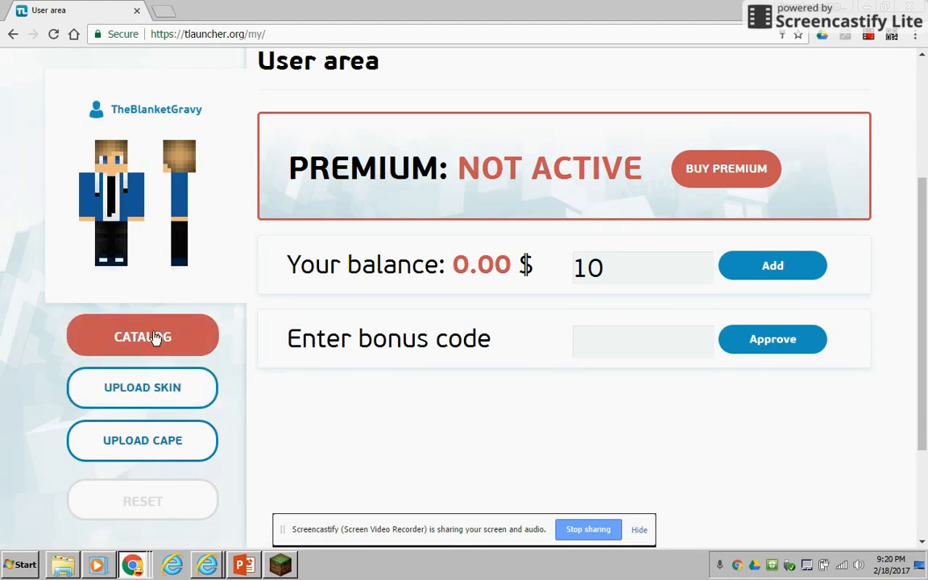
pyautogui.click(142, 336)
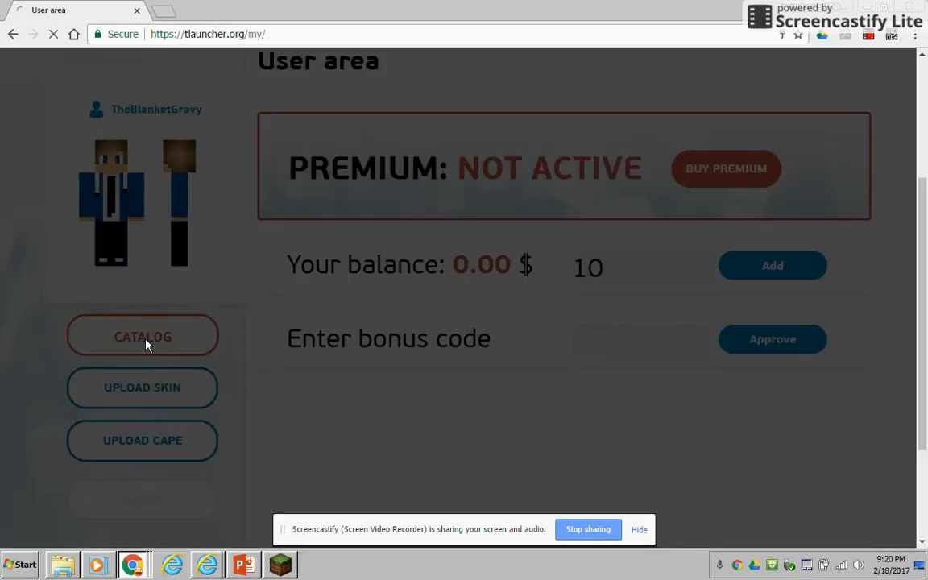
pyautogui.click(142, 336)
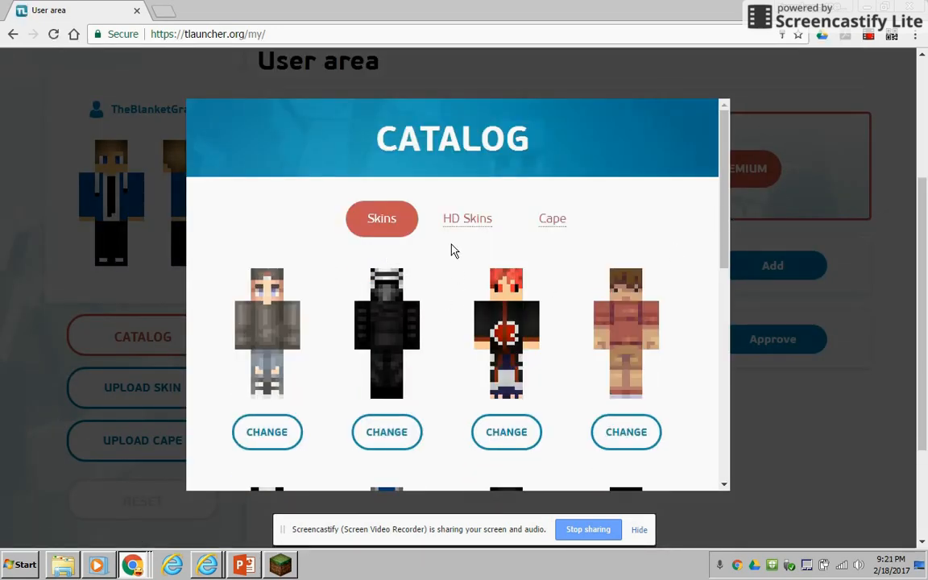
pyautogui.scroll(-3)
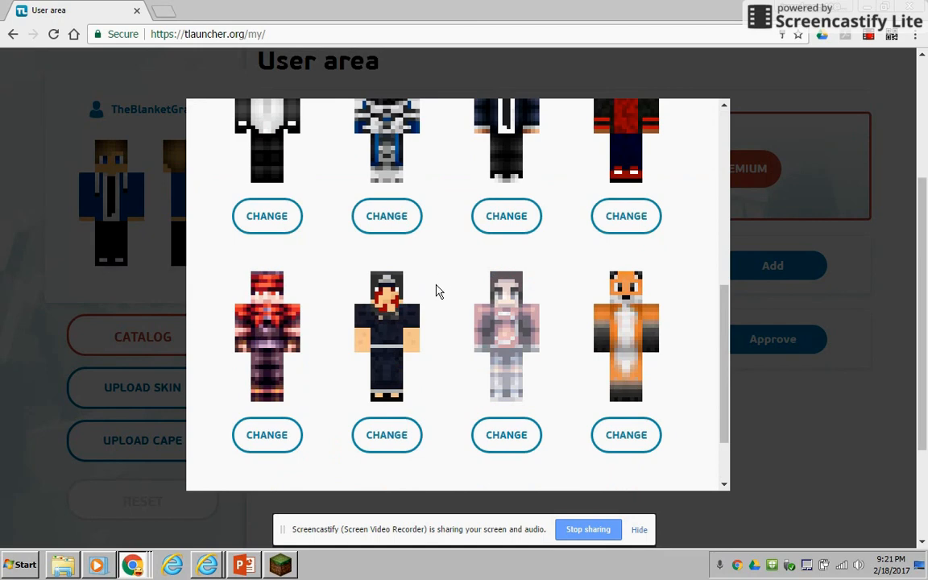
pyautogui.scroll(-3)
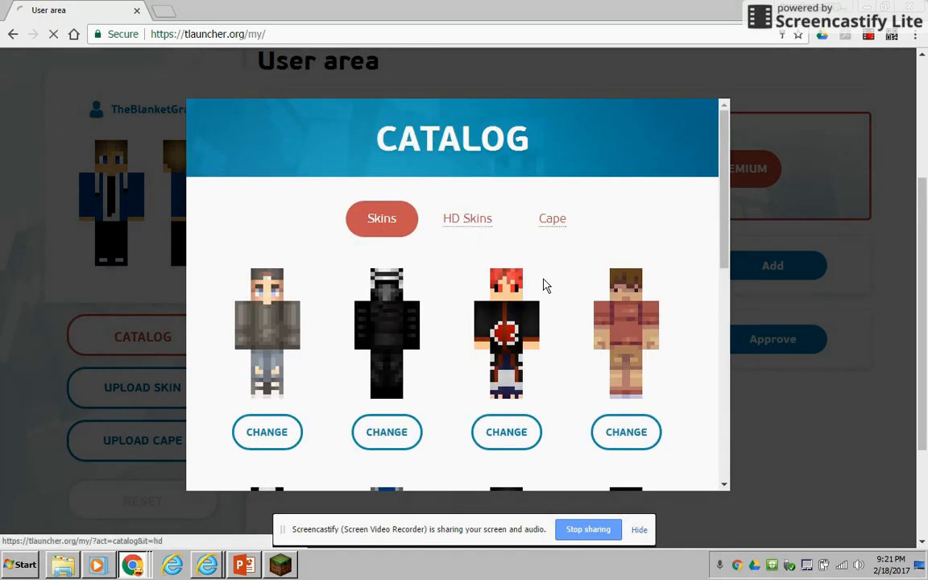
pyautogui.click(467, 219)
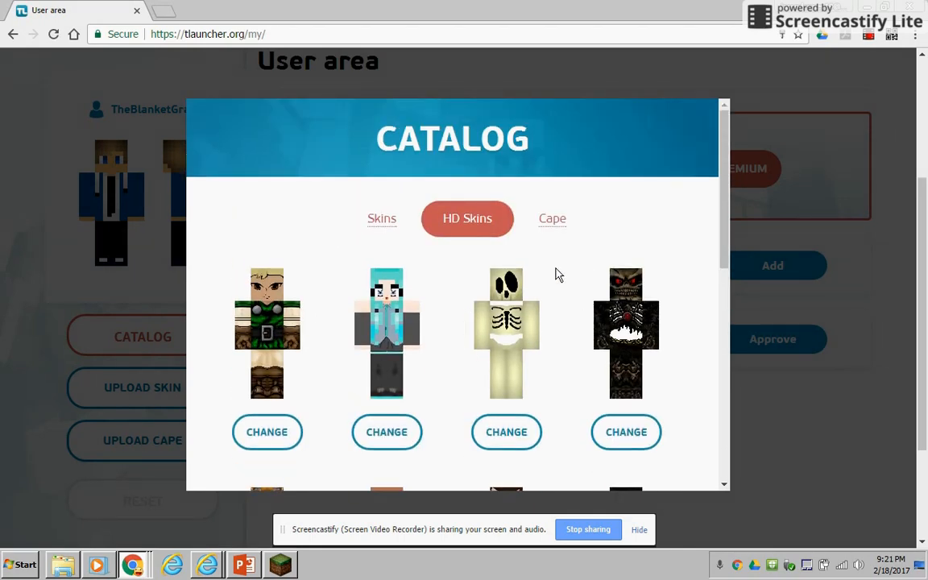
pyautogui.click(551, 218)
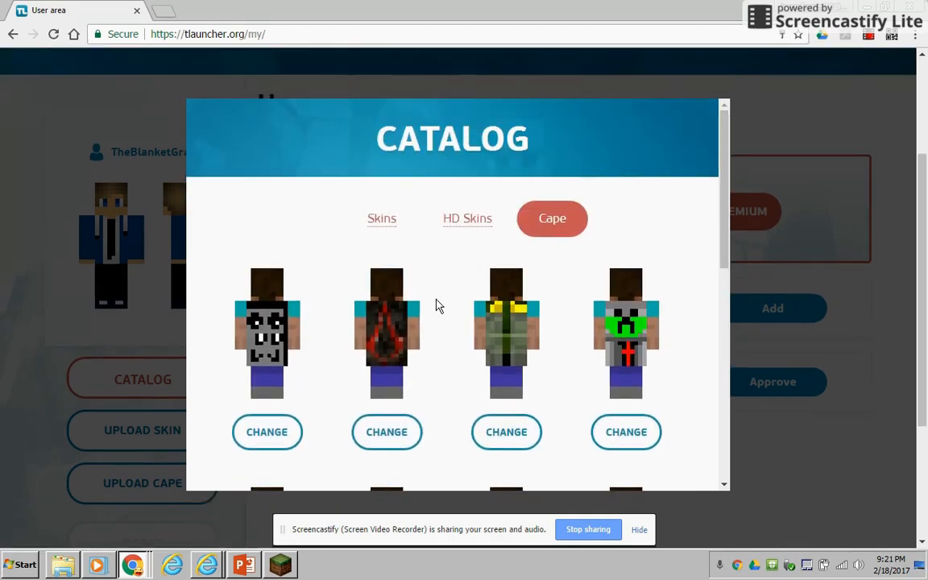
pyautogui.scroll(-3)
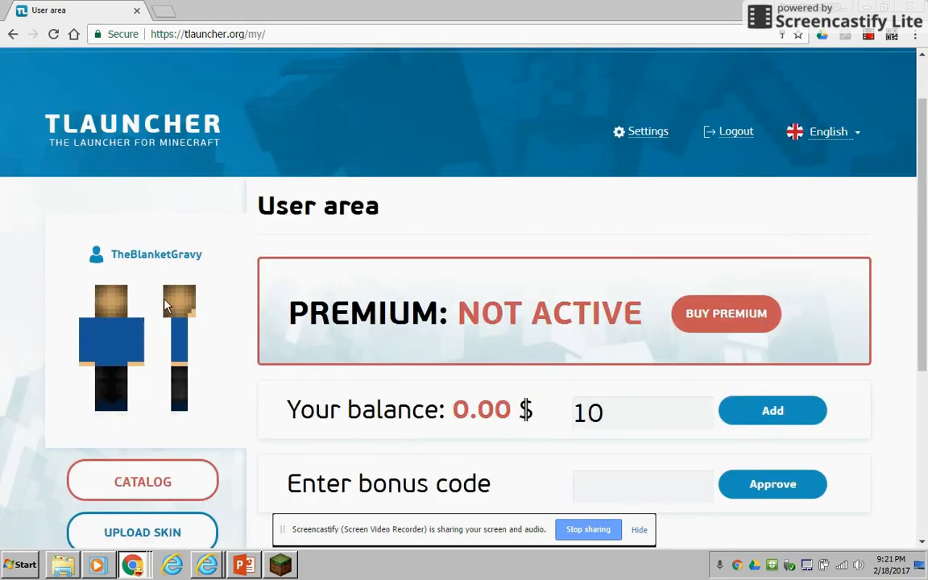
pyautogui.scroll(-3)
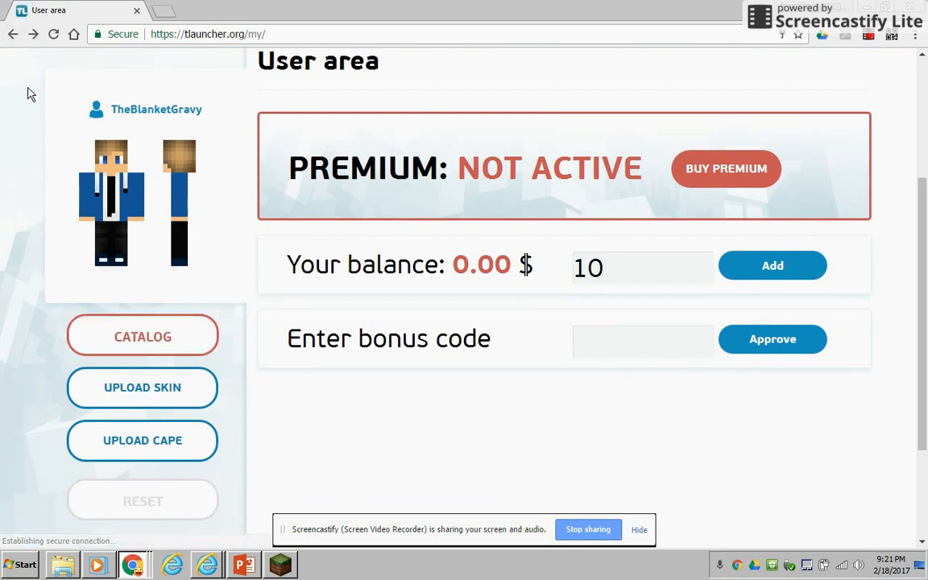
# Step: Go back to the home page and start the TLauncher download to get the platform chooser
pyautogui.click(12, 34)
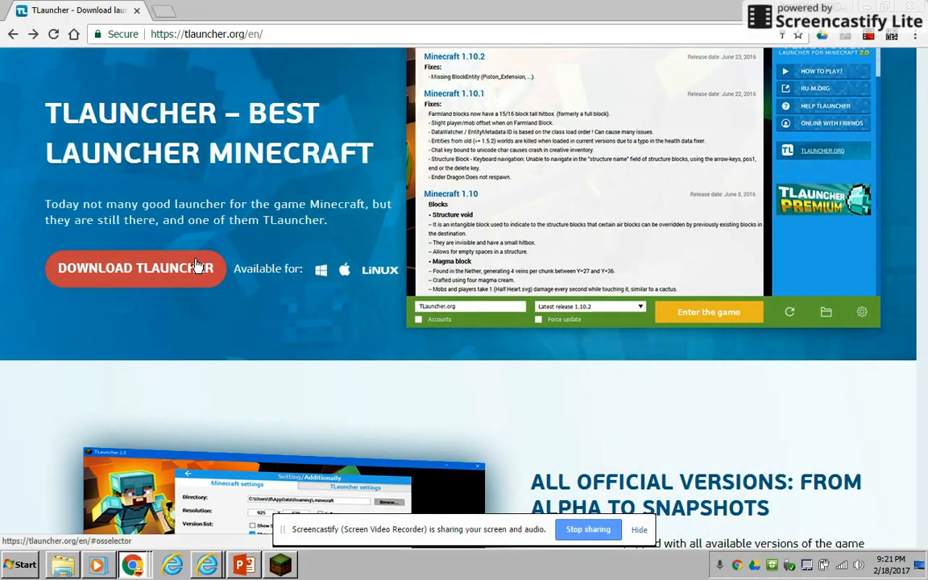
pyautogui.click(135, 268)
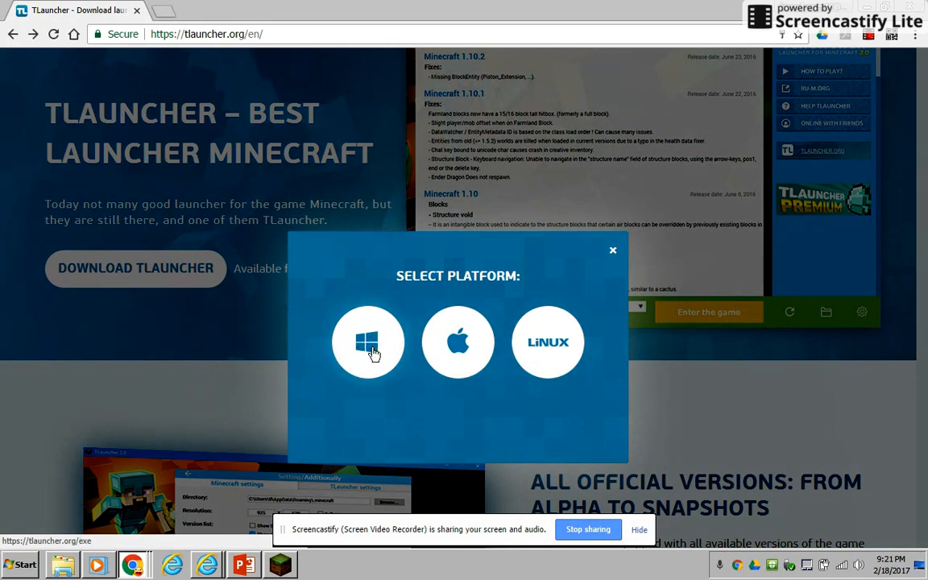
pyautogui.moveTo(272, 208)
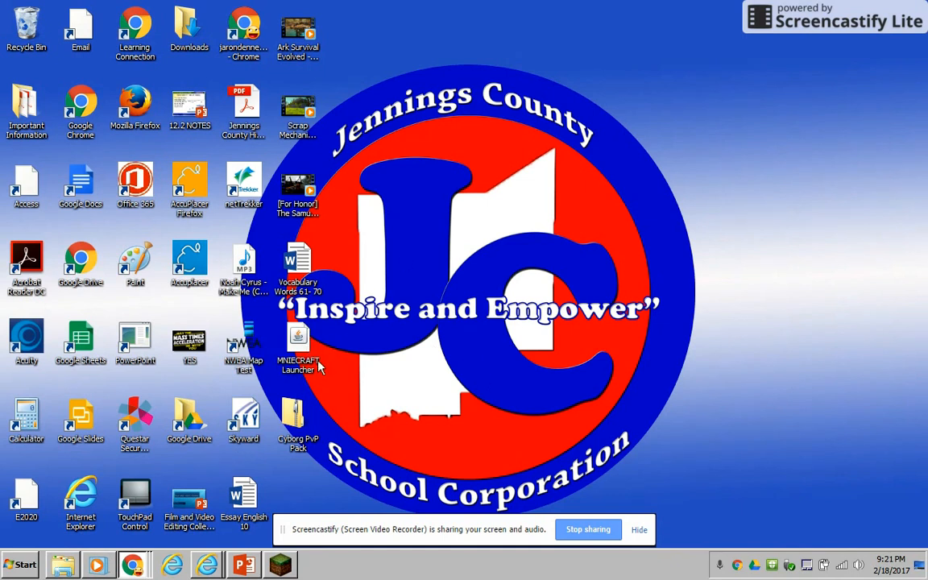
pyautogui.moveTo(469, 332)
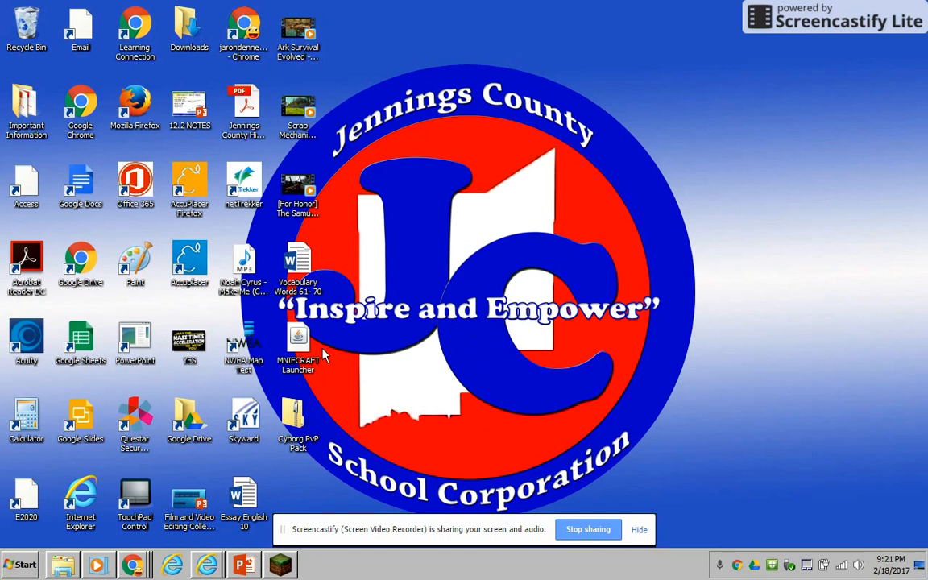
pyautogui.moveTo(407, 368)
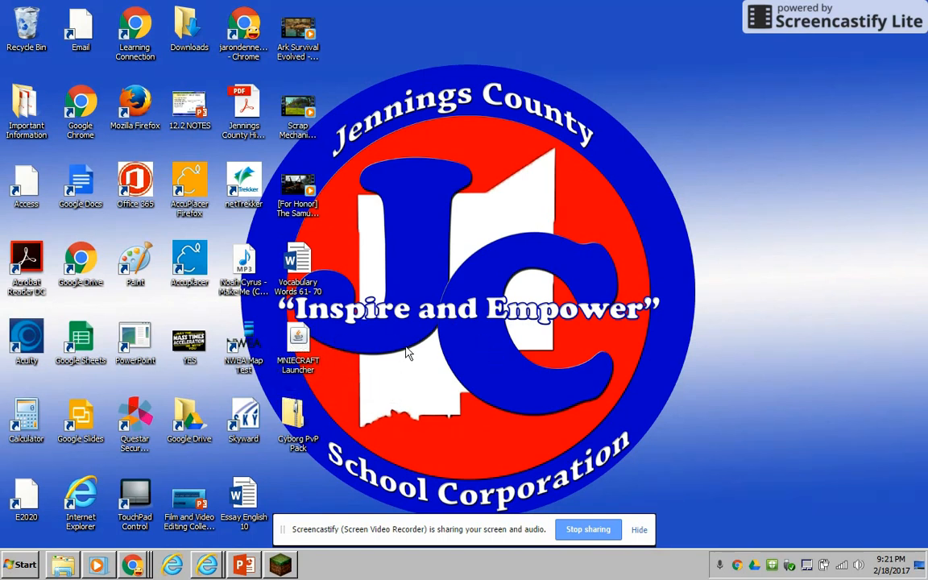
pyautogui.moveTo(483, 389)
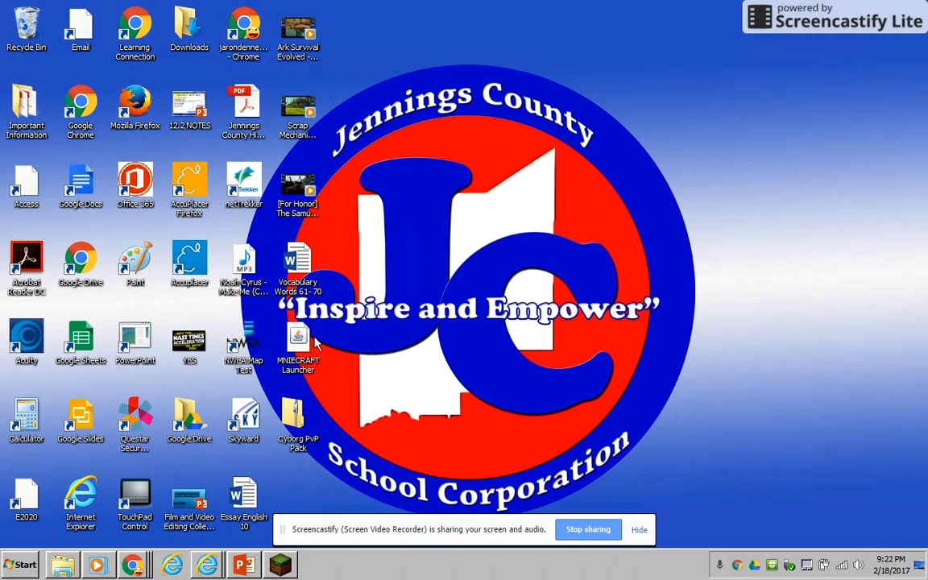
pyautogui.moveTo(568, 363)
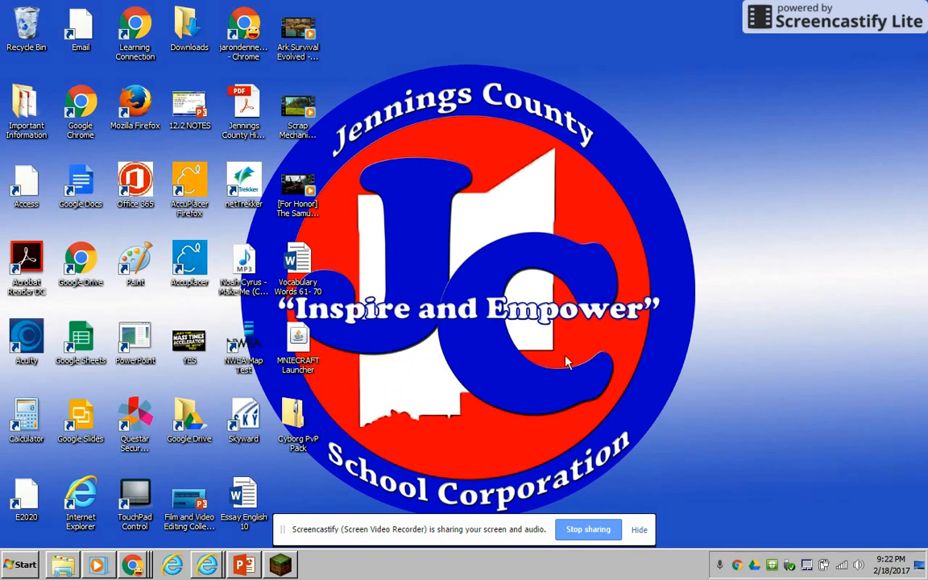
pyautogui.moveTo(298, 338)
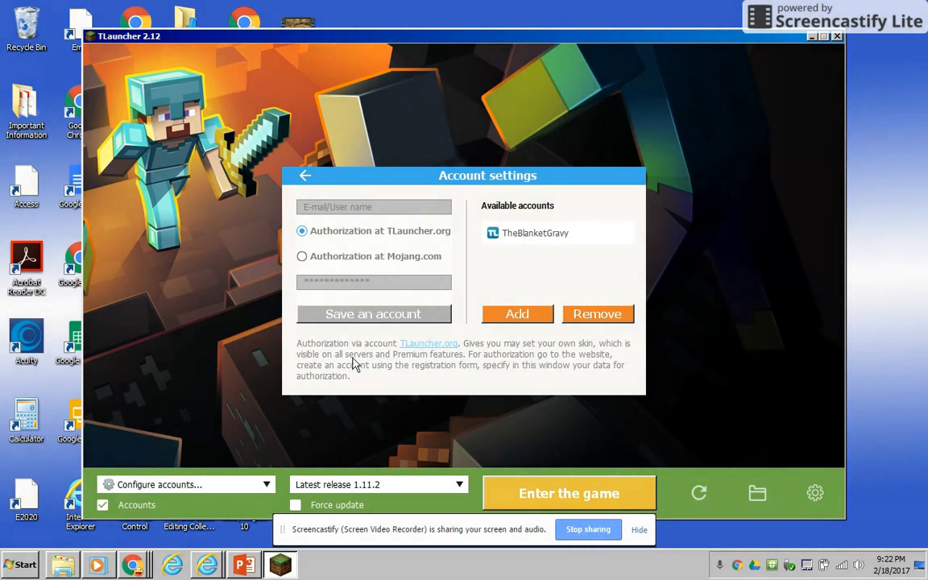
pyautogui.moveTo(430, 237)
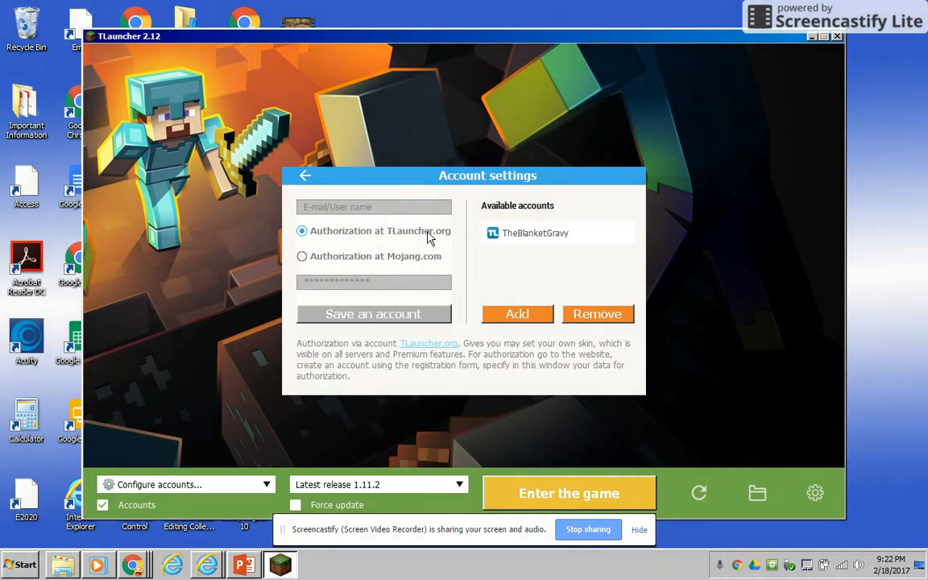
pyautogui.moveTo(435, 234)
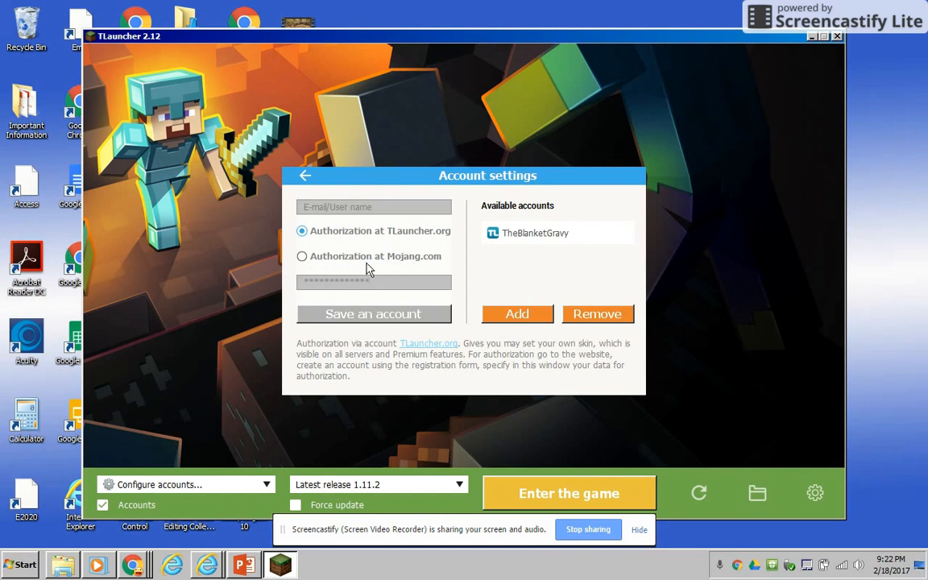
pyautogui.moveTo(388, 271)
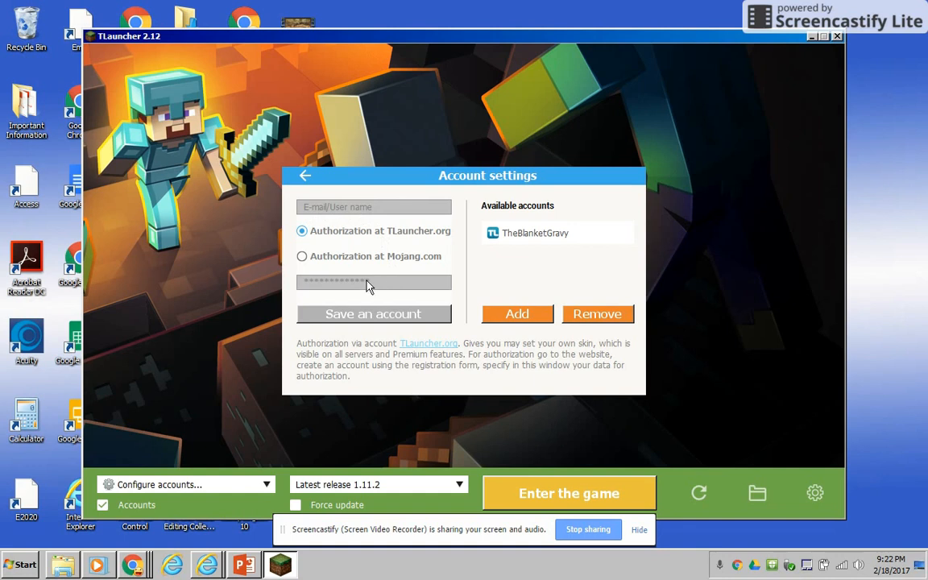
pyautogui.moveTo(470, 316)
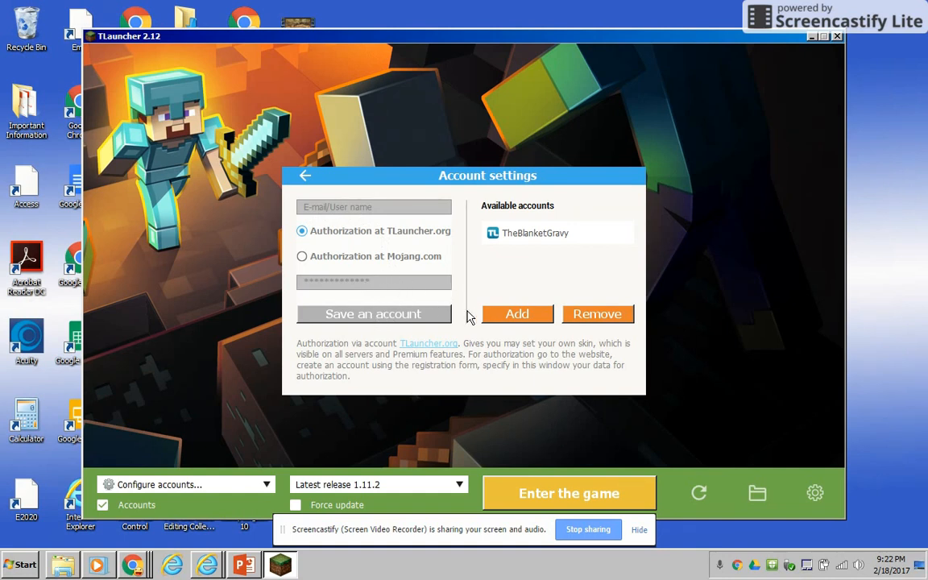
pyautogui.moveTo(651, 262)
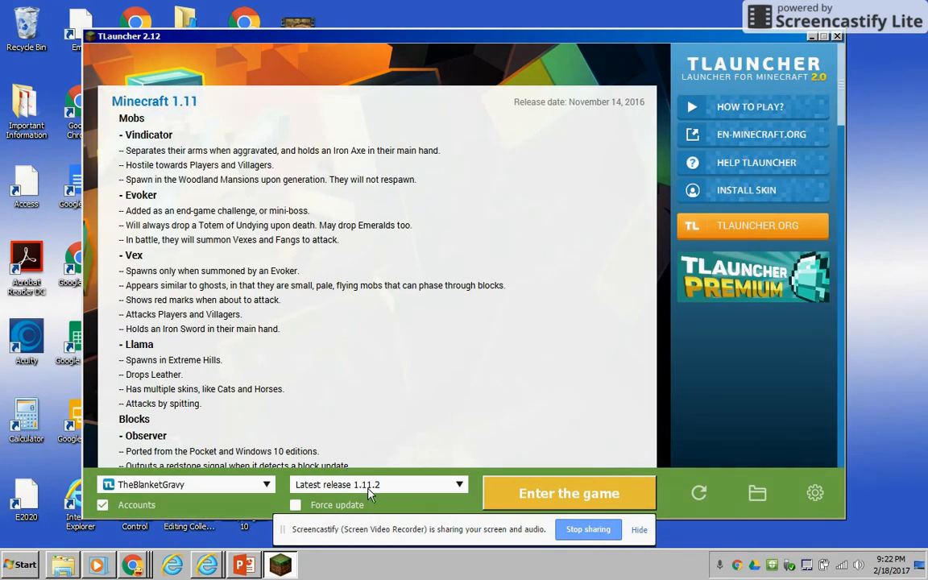
pyautogui.click(378, 484)
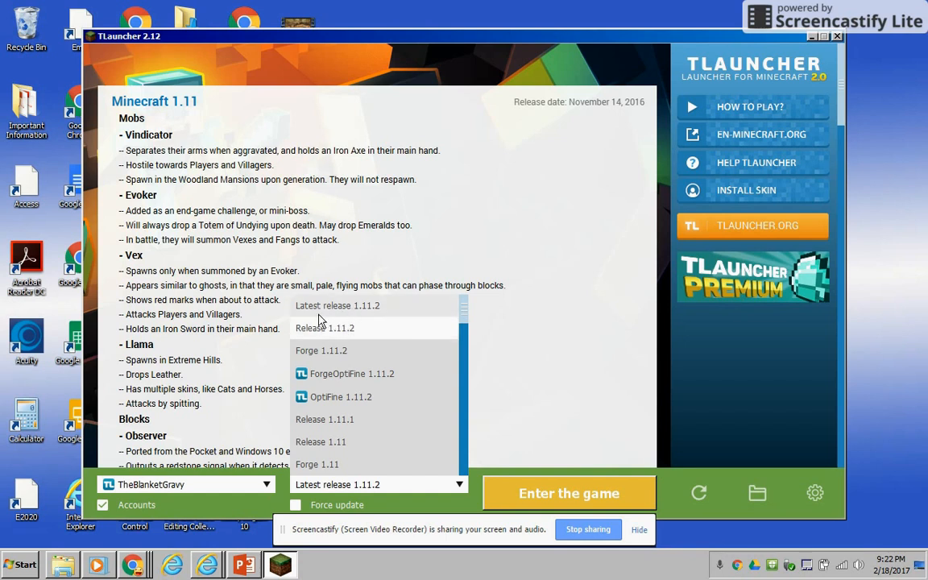
pyautogui.scroll(-3)
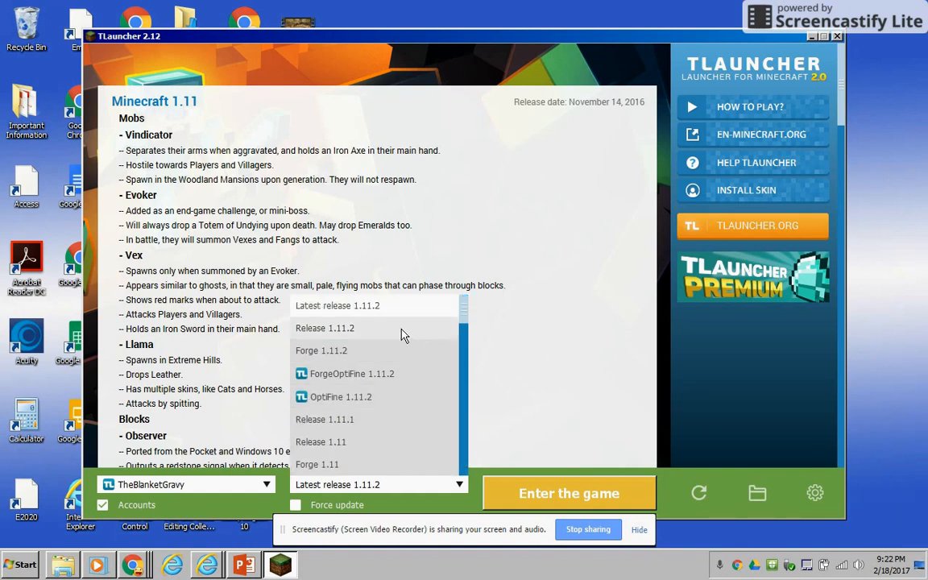
pyautogui.moveTo(362, 372)
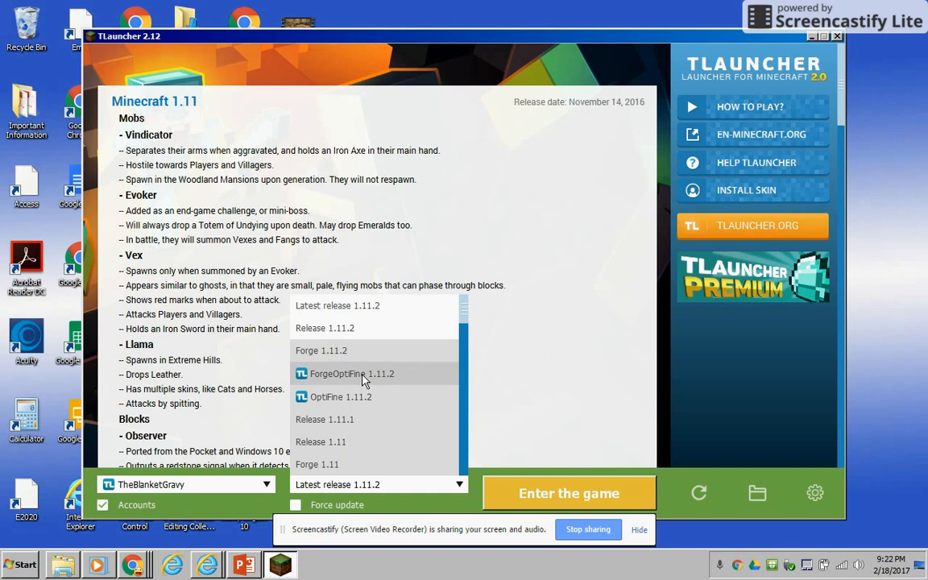
pyautogui.moveTo(372, 379)
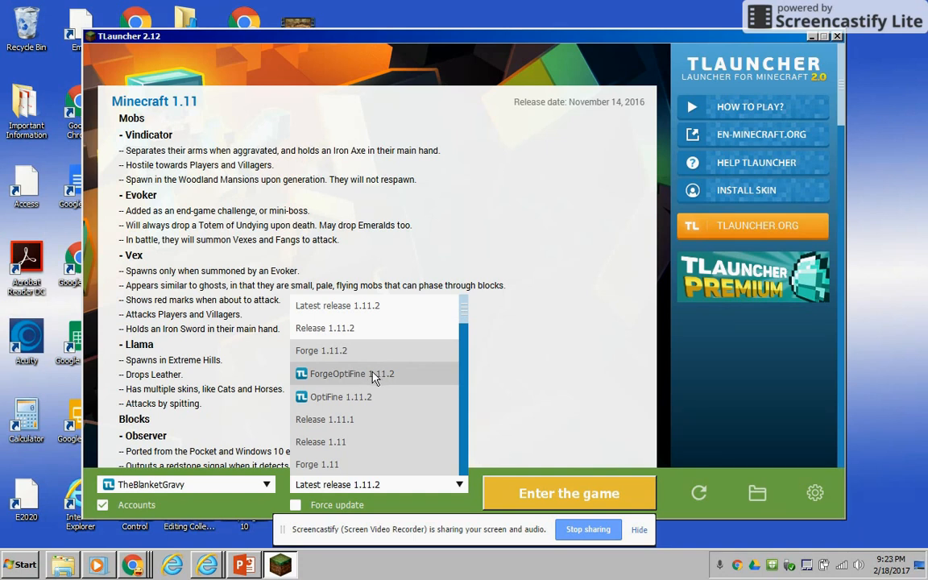
pyautogui.moveTo(367, 379)
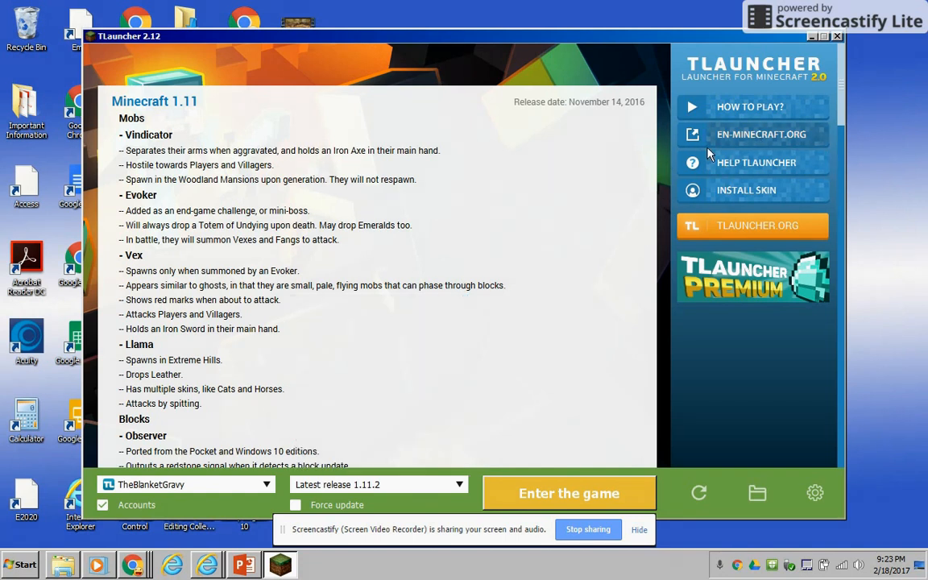
pyautogui.moveTo(475, 505)
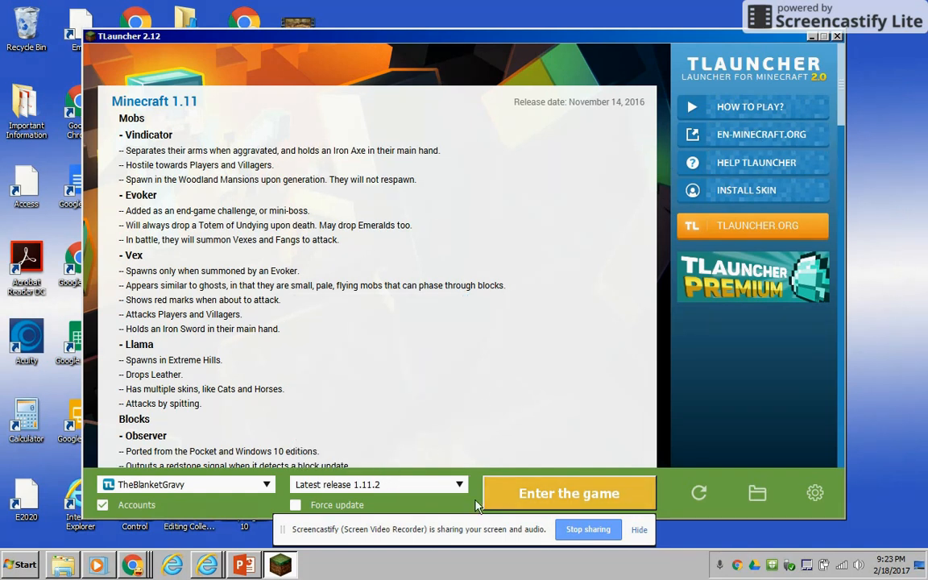
pyautogui.click(379, 484)
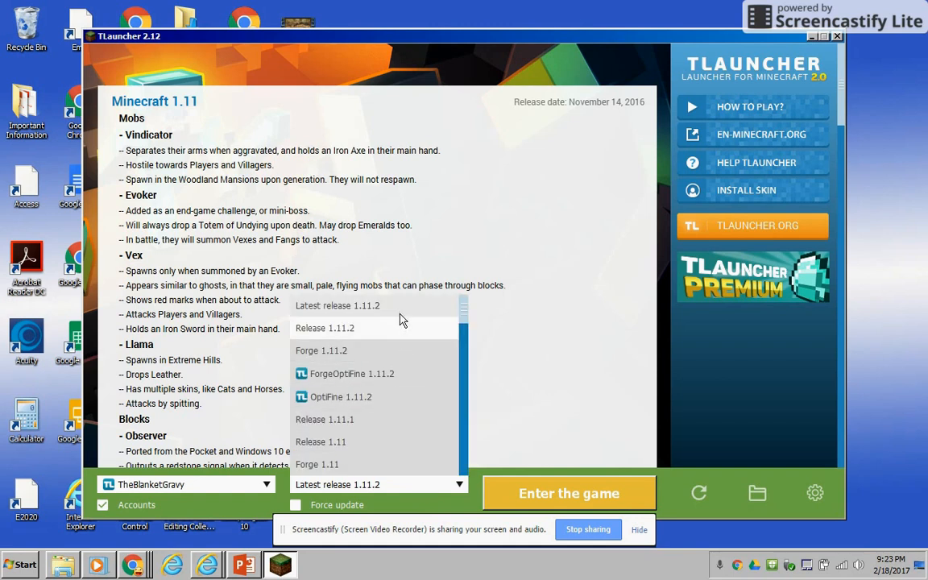
pyautogui.click(336, 305)
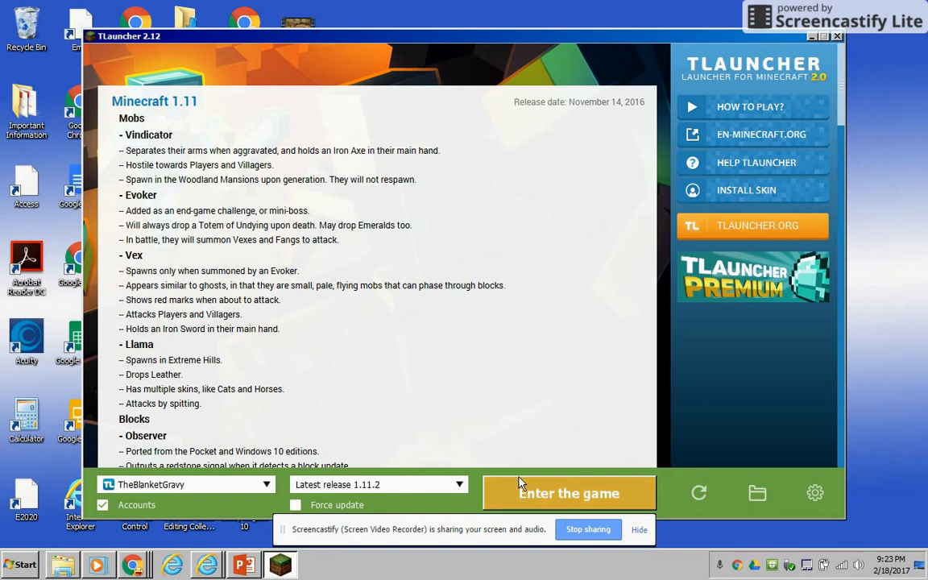
# Step: Launch Minecraft 1.11.2 from TLauncher and let the remaining game files download
pyautogui.click(569, 493)
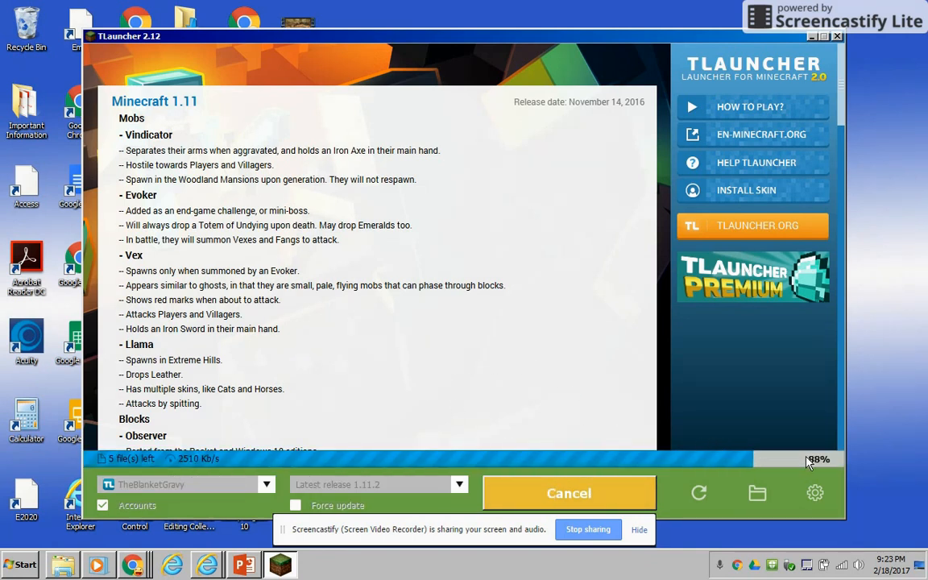
pyautogui.moveTo(337, 461)
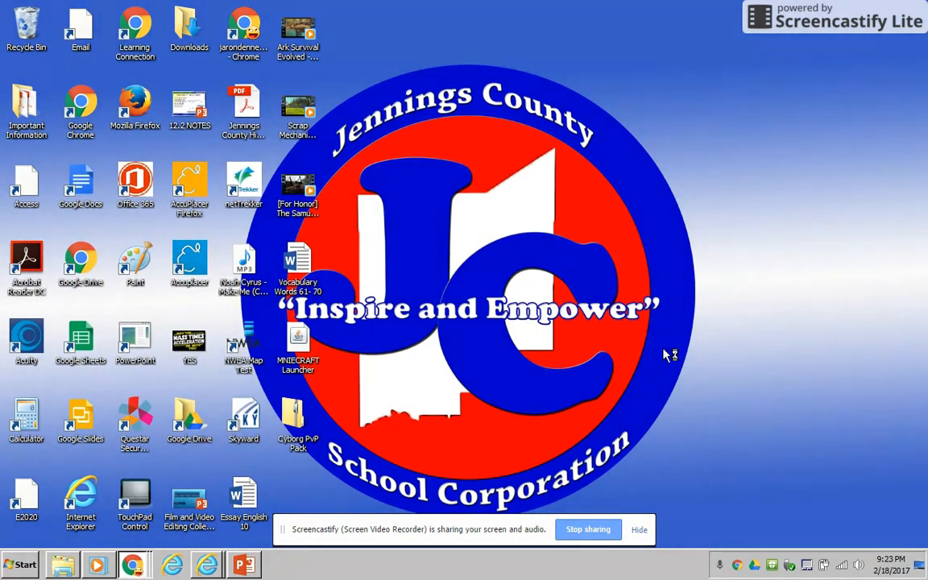
pyautogui.moveTo(481, 342)
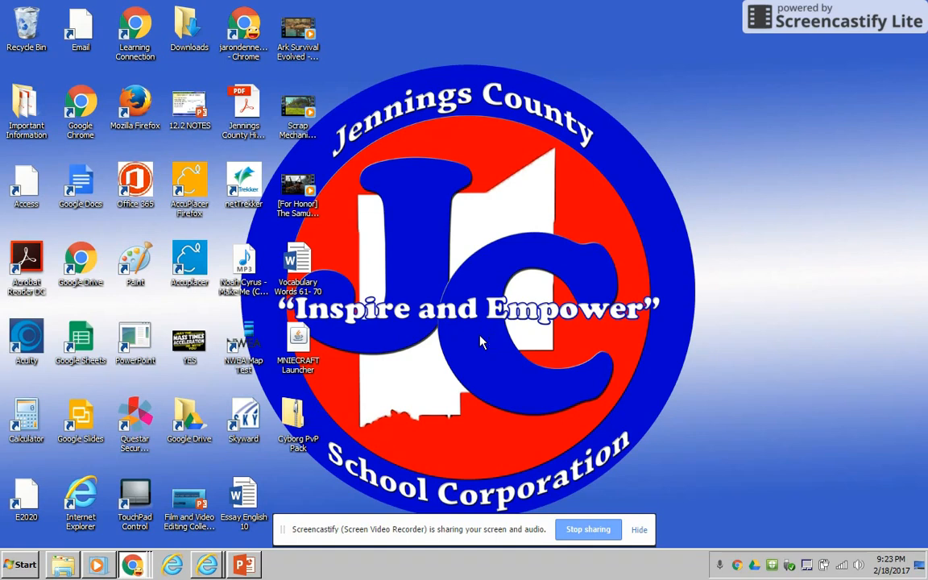
# Step: Open and leave the singleplayer world list and multiplayer screen, ending at the title screen
pyautogui.doubleClick(298, 338)
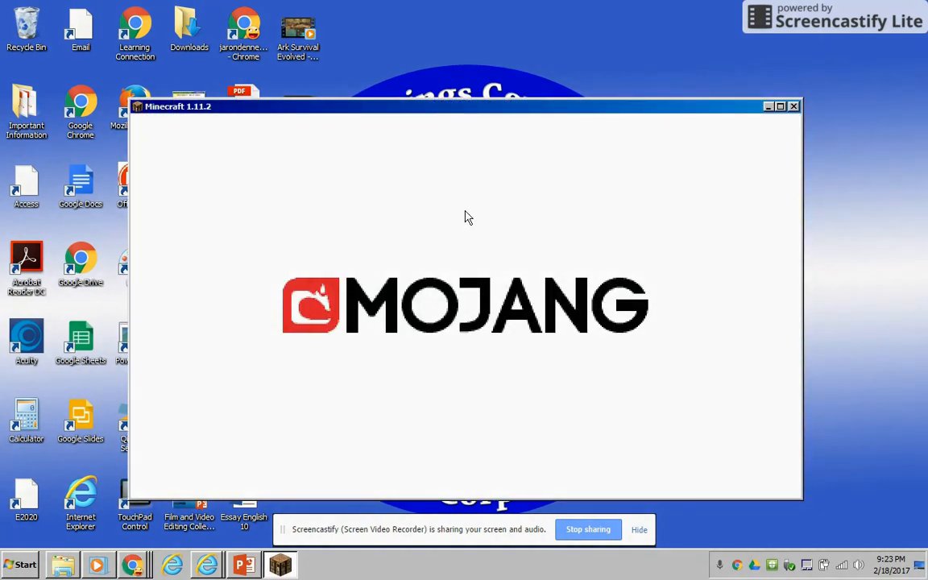
pyautogui.moveTo(476, 300)
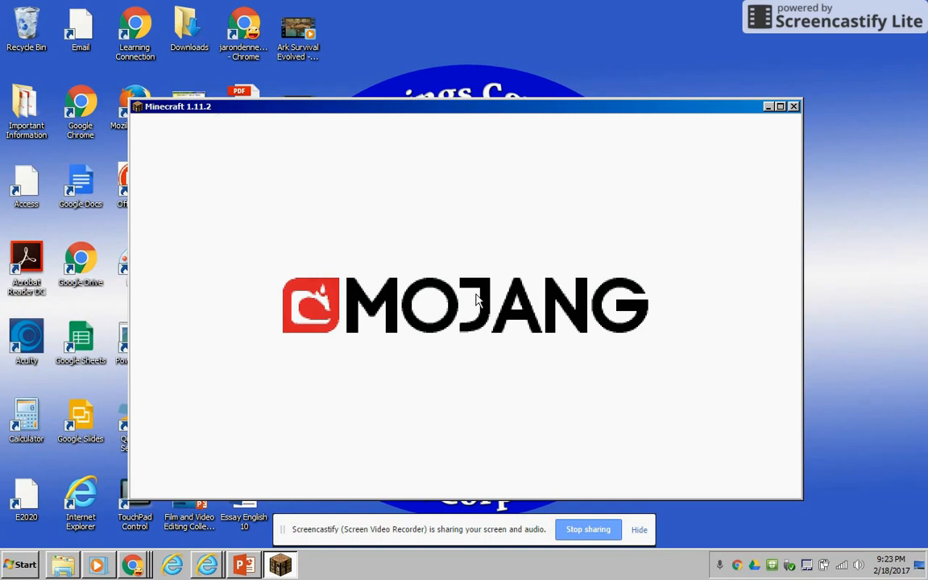
pyautogui.moveTo(530, 197)
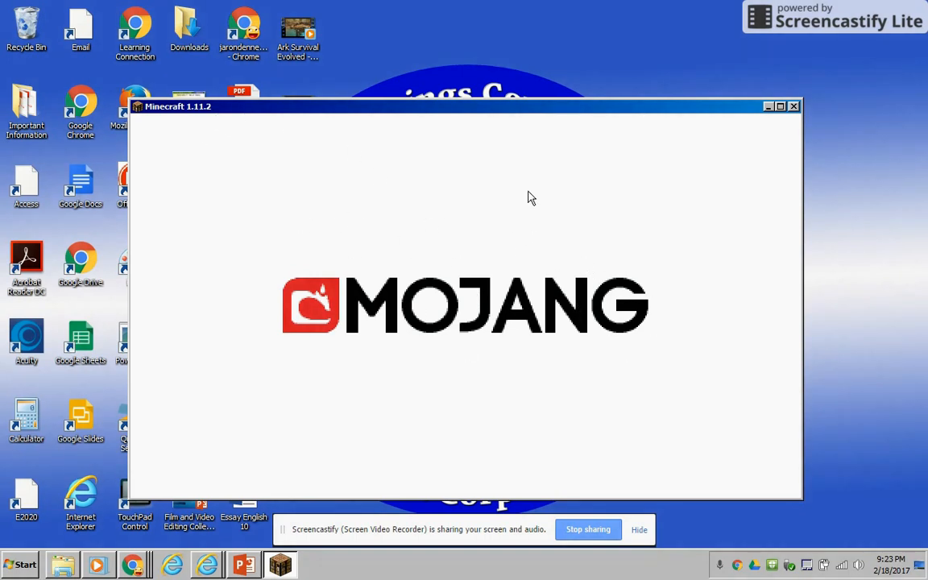
pyautogui.moveTo(645, 281)
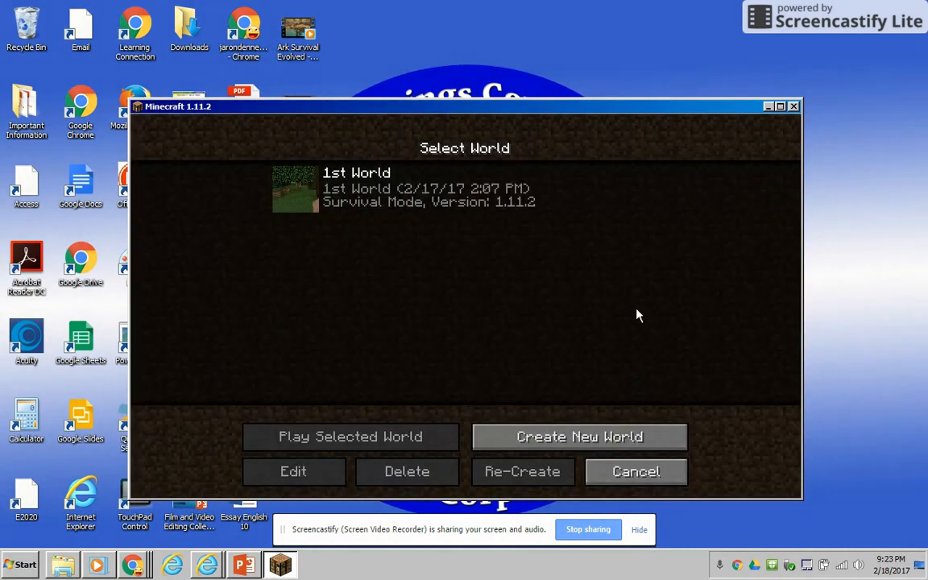
pyautogui.click(635, 471)
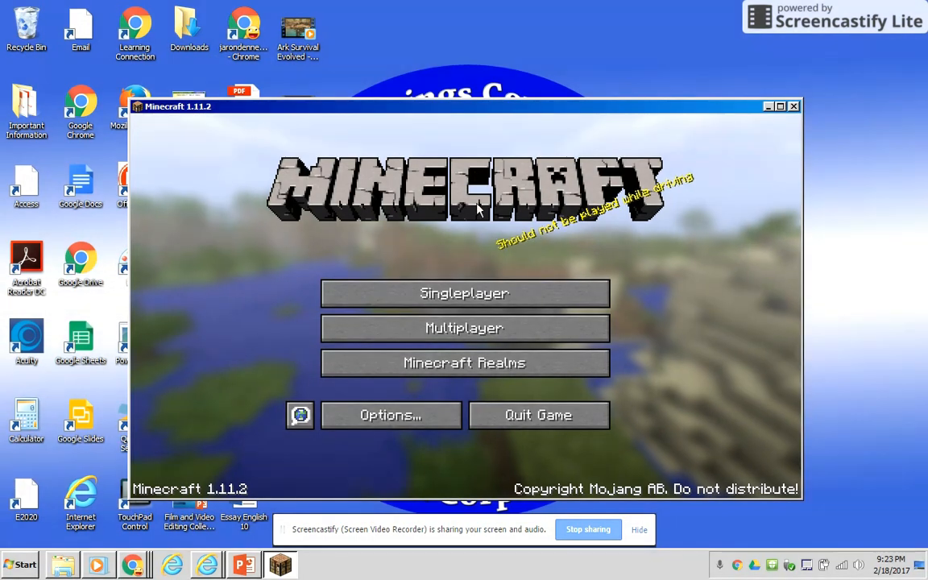
pyautogui.click(464, 292)
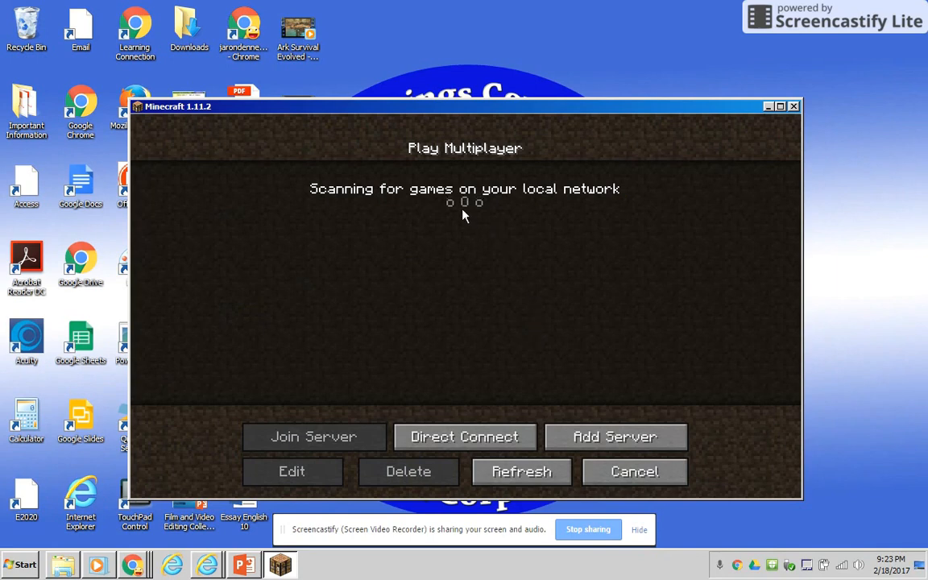
pyautogui.moveTo(634, 471)
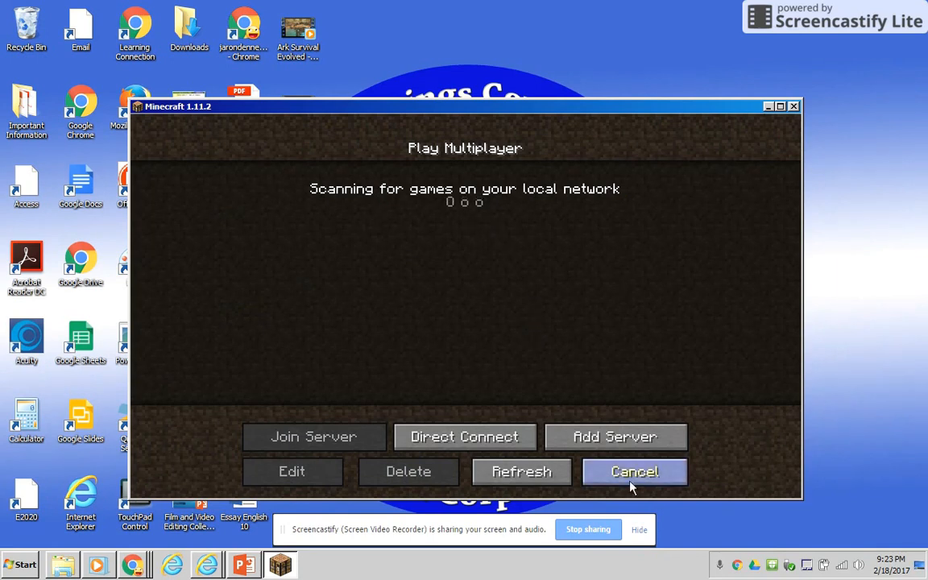
pyautogui.click(634, 471)
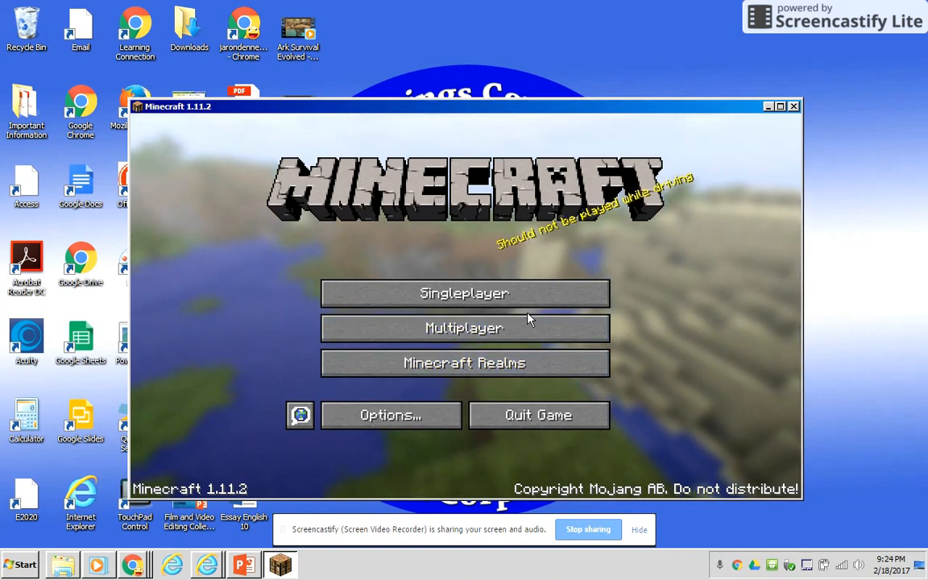
# Step: Open and cancel the world list, view the Music & Sounds options, then exit Options
pyautogui.click(464, 292)
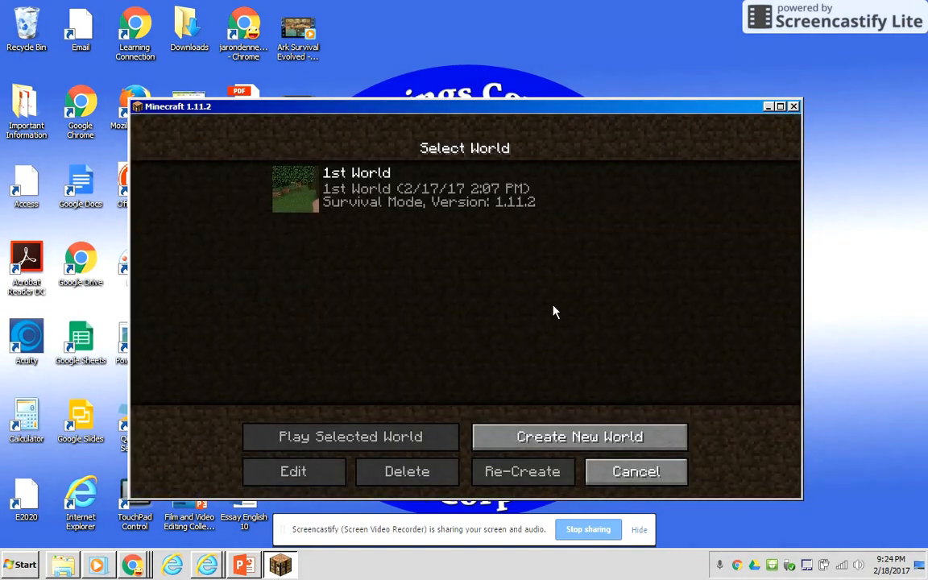
pyautogui.click(635, 471)
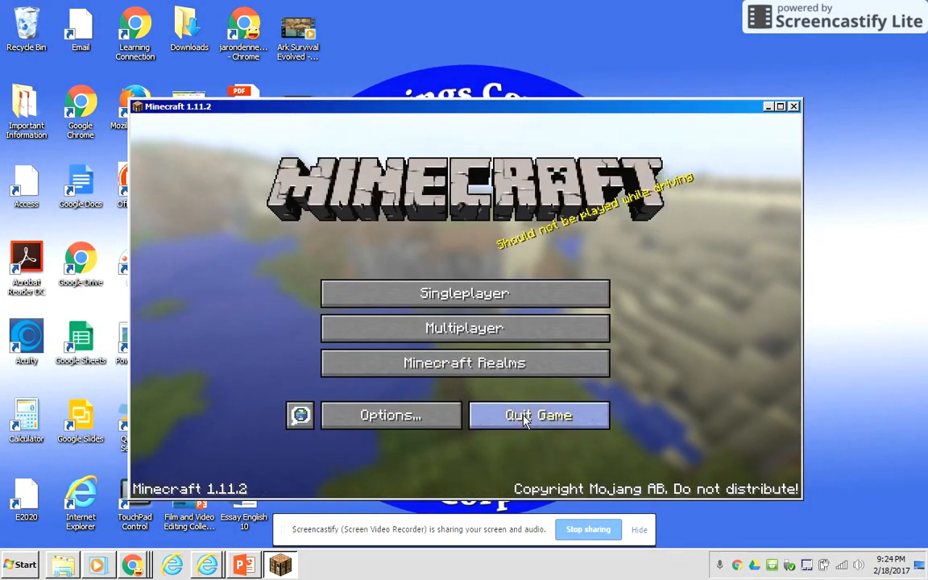
pyautogui.click(391, 414)
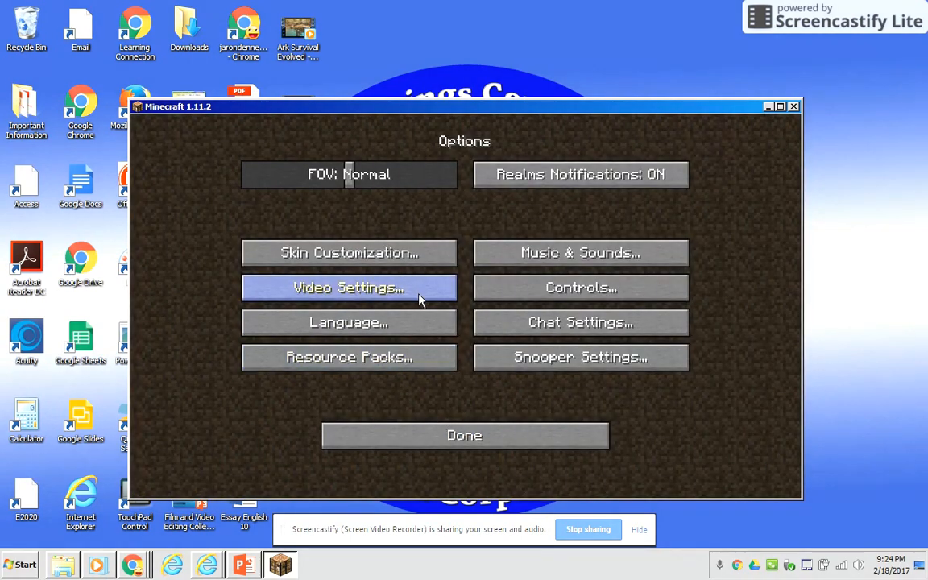
pyautogui.click(580, 252)
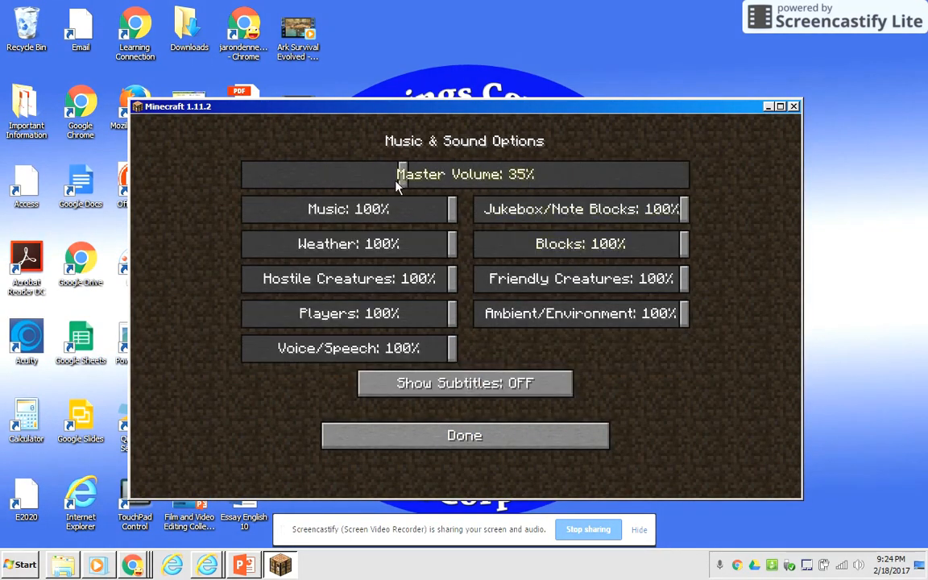
pyautogui.click(464, 435)
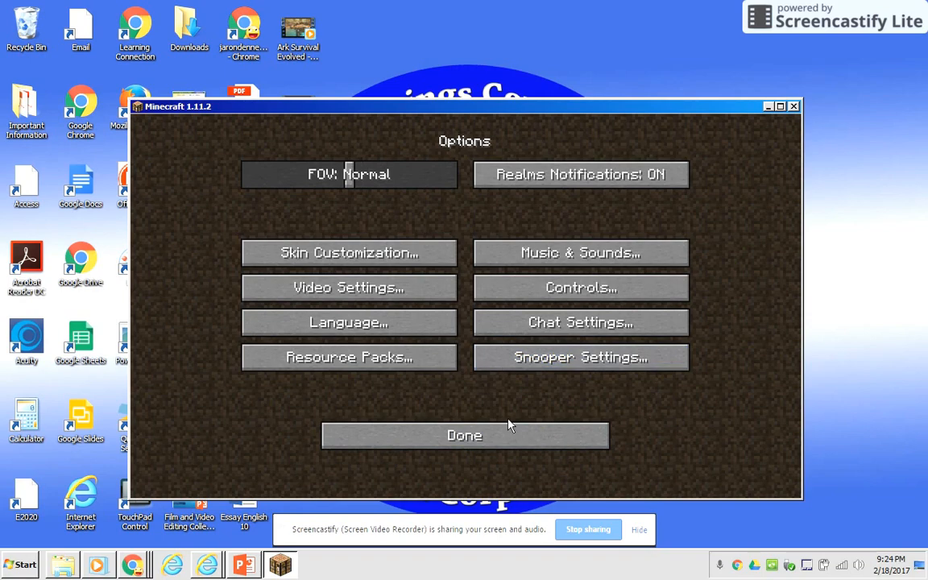
pyautogui.click(464, 435)
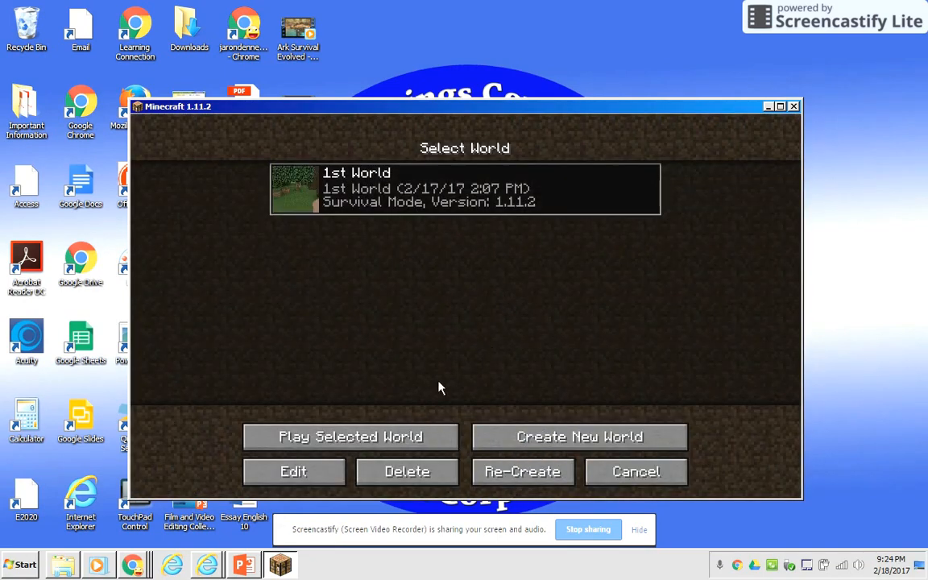
# Step: Load 1st World and review its Video Settings before returning to in-game Options
pyautogui.click(350, 437)
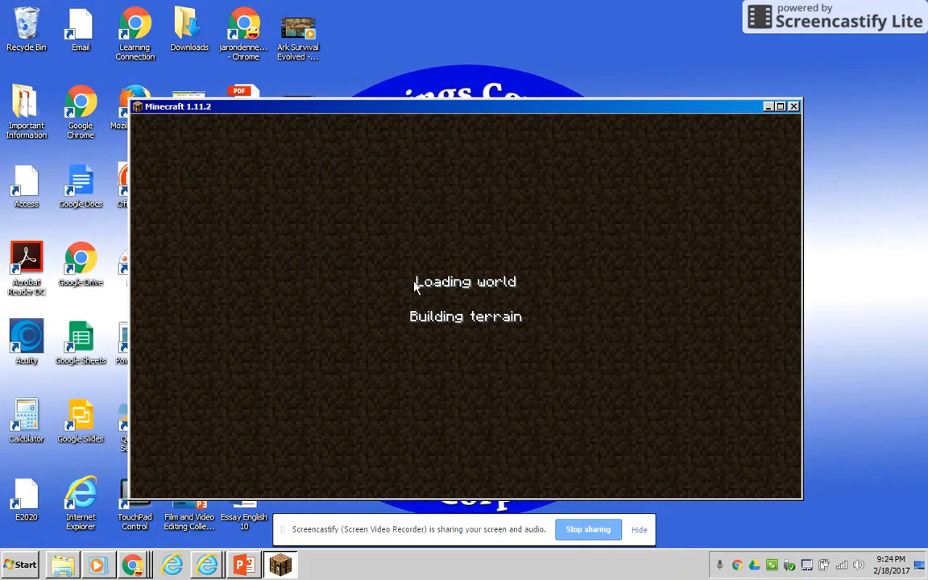
pyautogui.moveTo(494, 277)
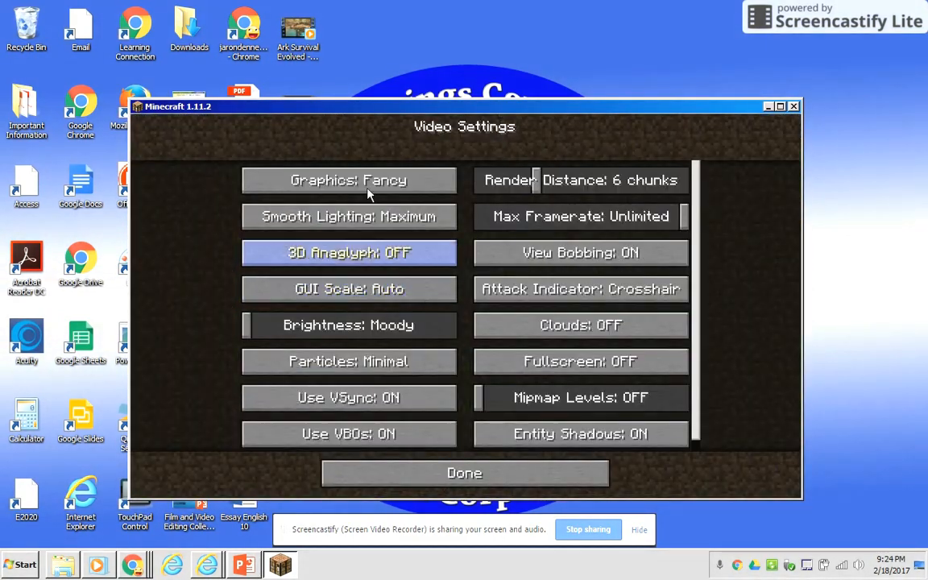
pyautogui.moveTo(580, 252)
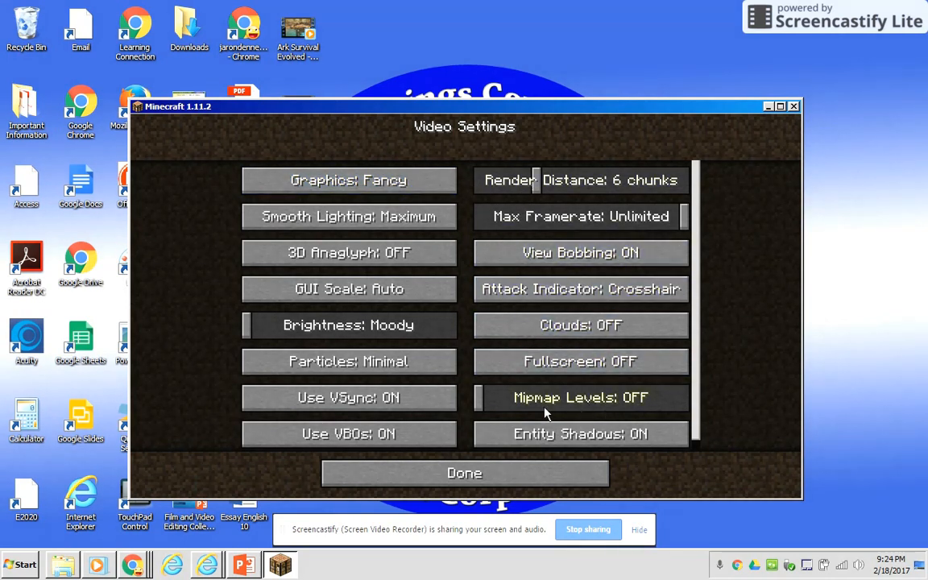
pyautogui.click(464, 472)
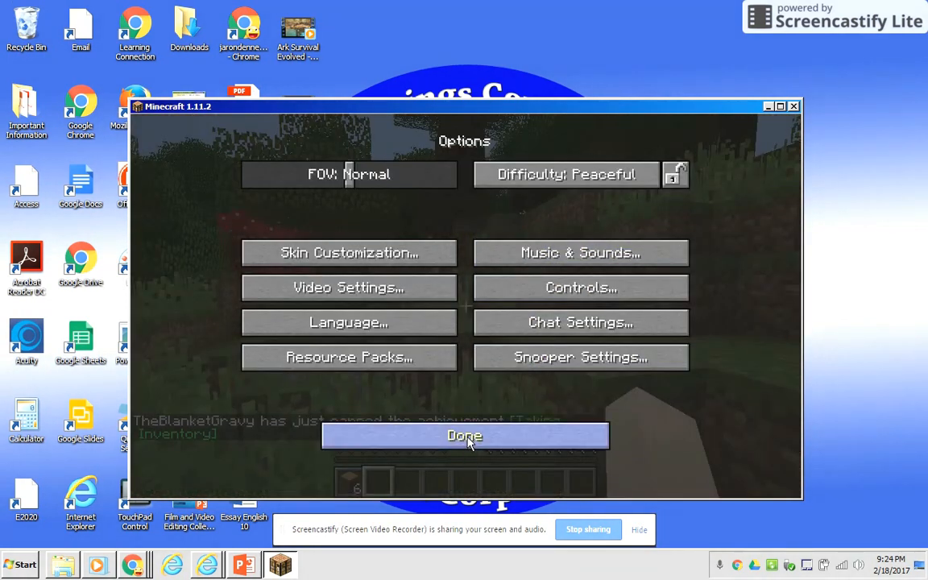
# Step: Resume play and craft the logs into planks in the inventory grid, then close it
pyautogui.click(464, 436)
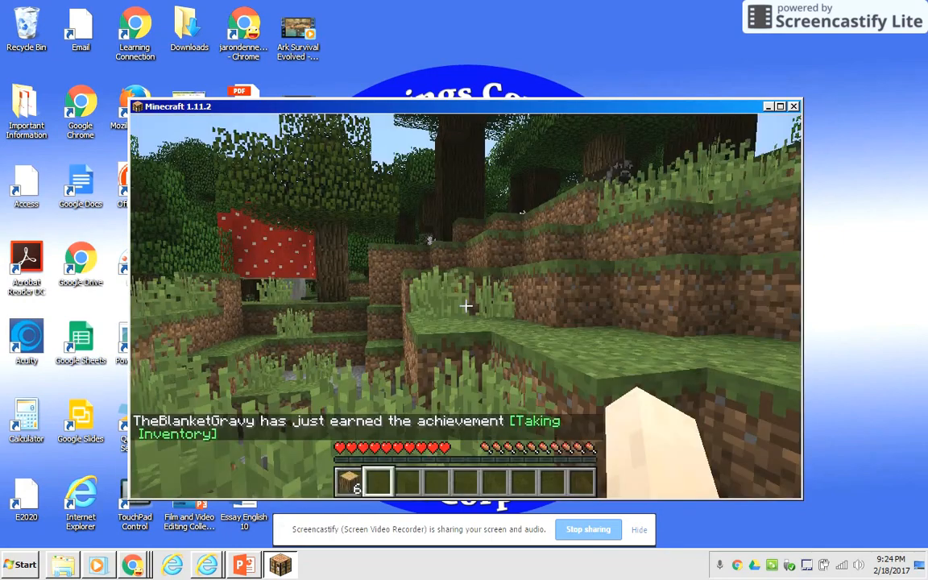
pyautogui.moveTo(466, 306)
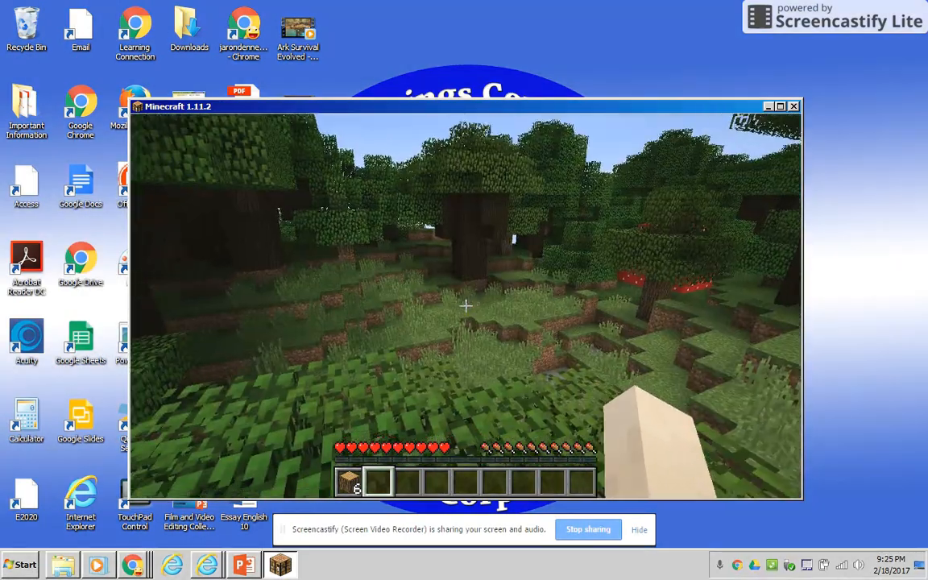
pyautogui.press('e')
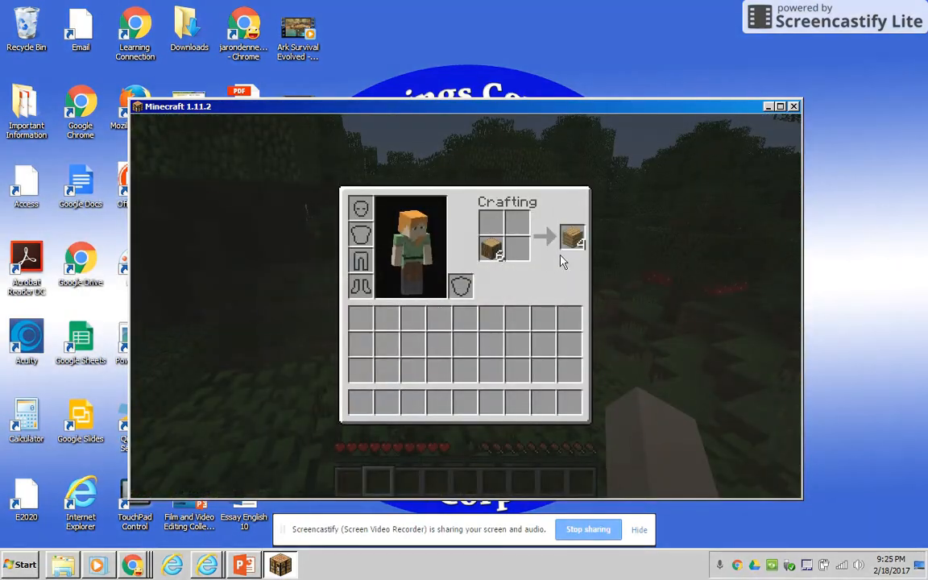
pyautogui.click(572, 238)
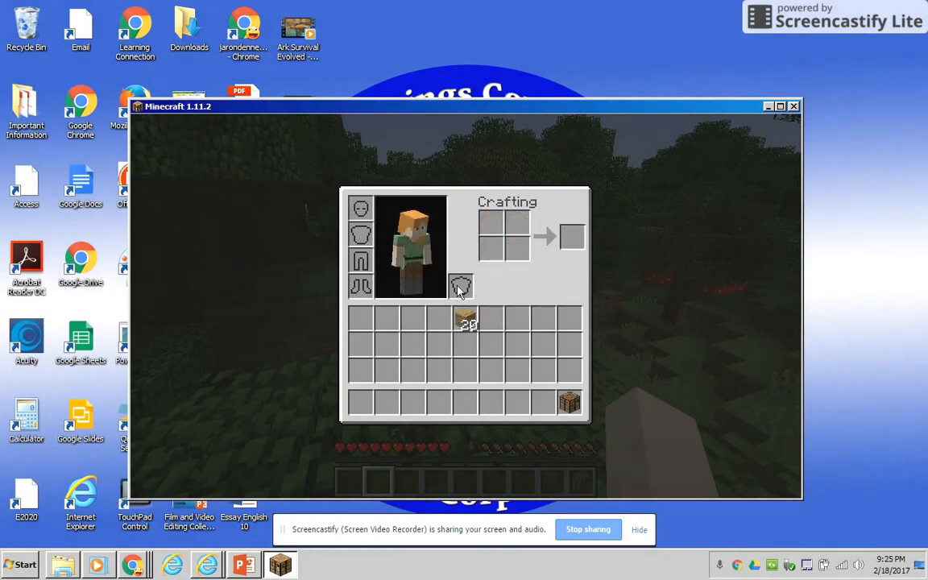
pyautogui.press('Escape')
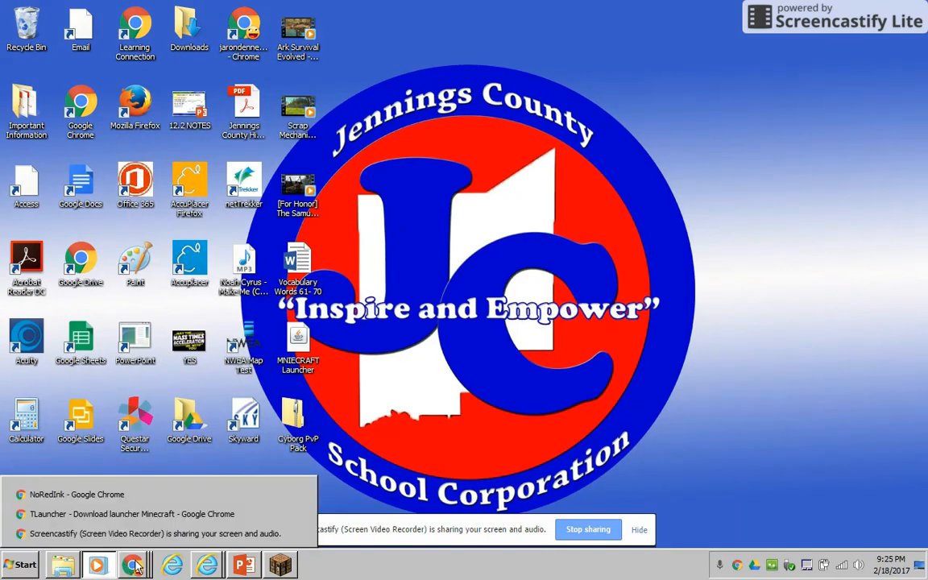
# Step: Switch back to the TLauncher page in Chrome and dismiss the Select Platform popup
pyautogui.click(131, 514)
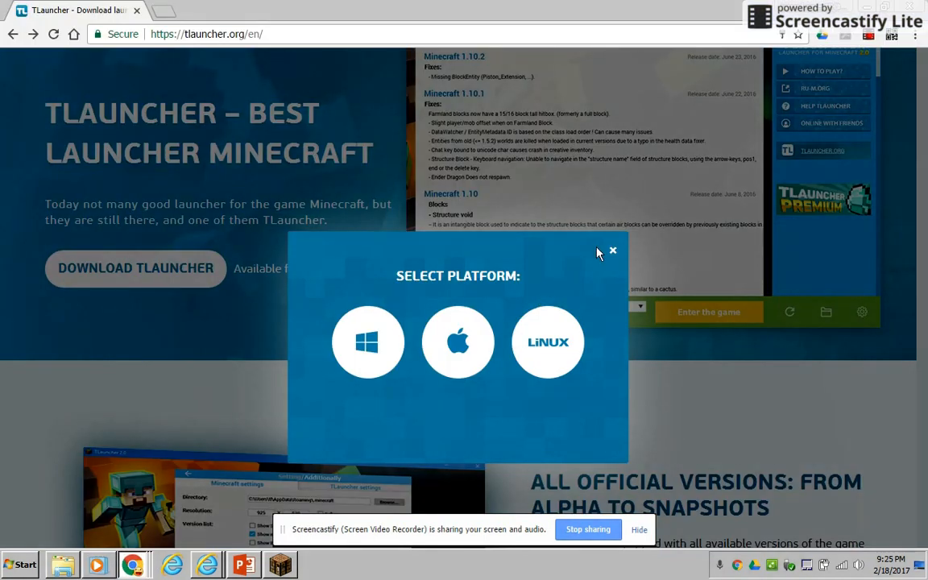
pyautogui.click(612, 251)
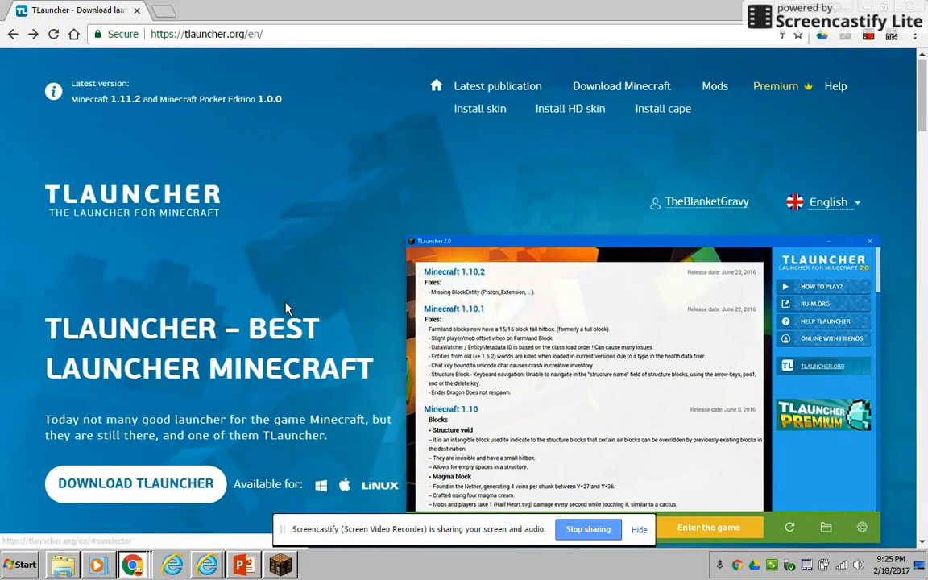
pyautogui.scroll(-3)
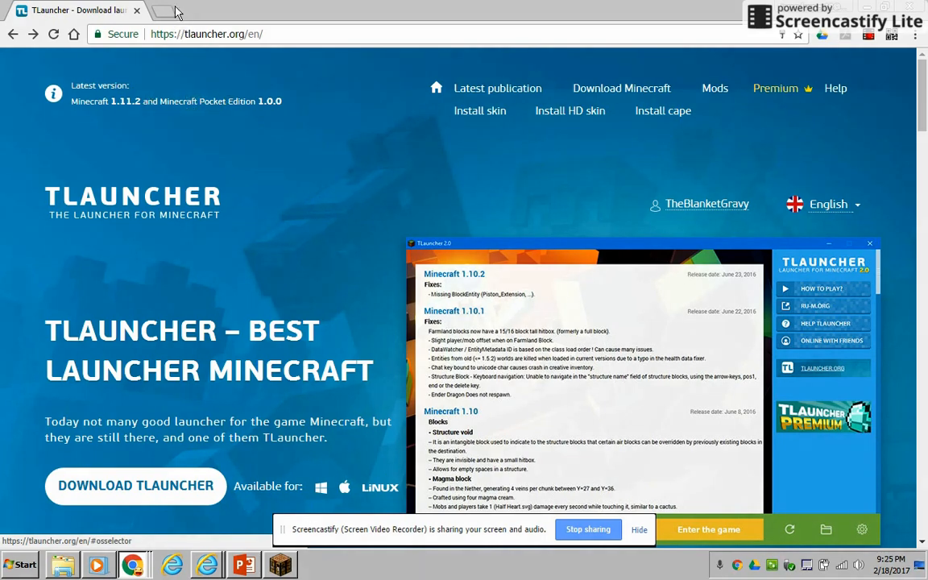
# Step: Open a new Chrome tab beside the TLauncher homepage tab
pyautogui.click(169, 9)
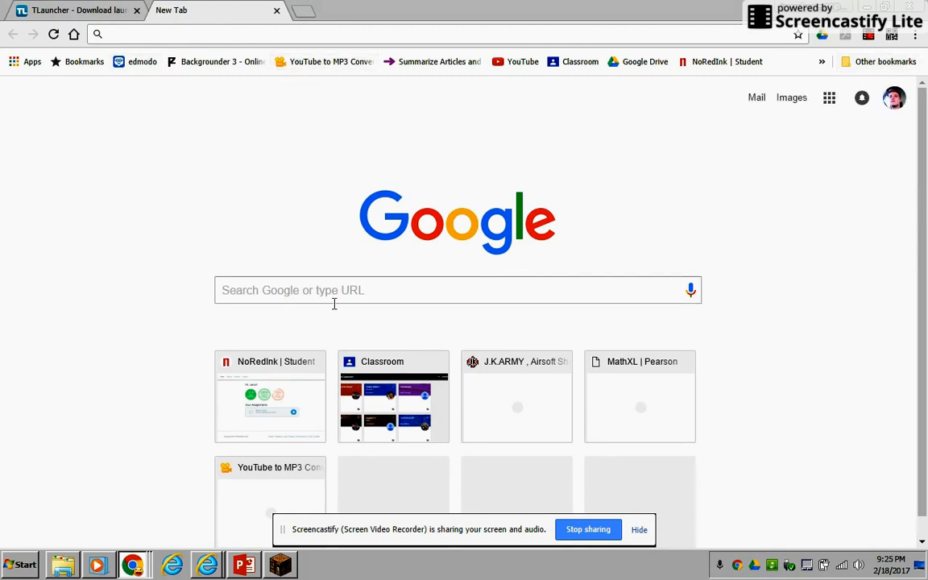
pyautogui.moveTo(499, 275)
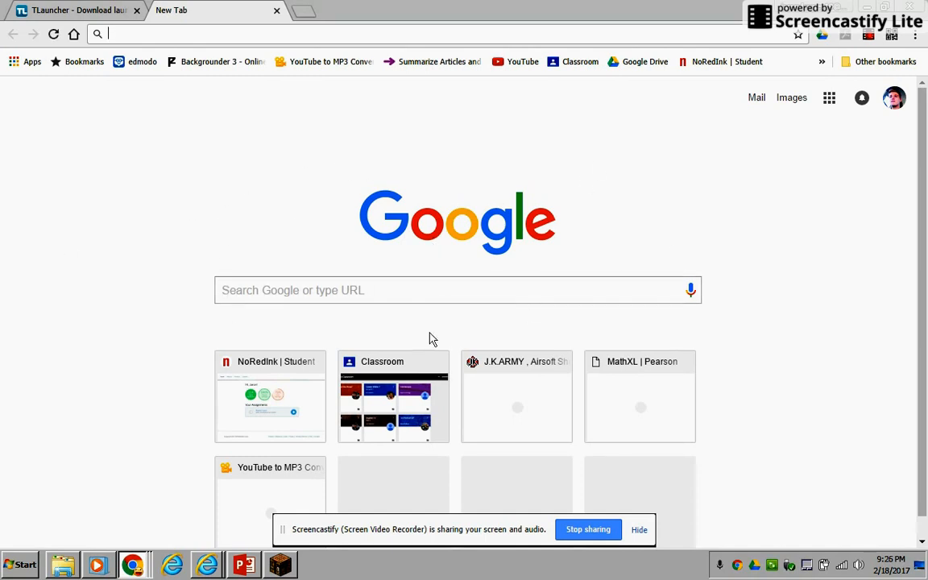
pyautogui.moveTo(621, 176)
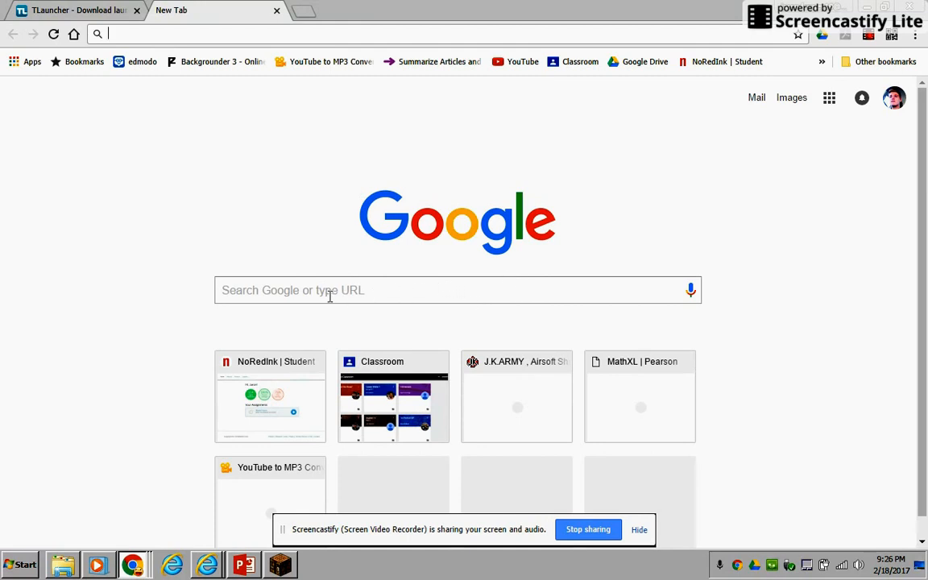
pyautogui.moveTo(598, 304)
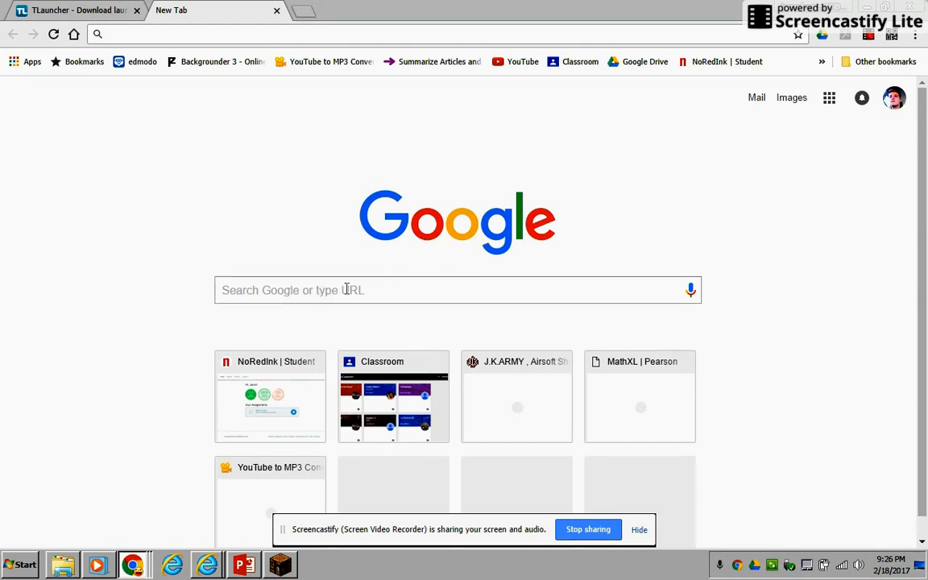
pyautogui.moveTo(450, 292)
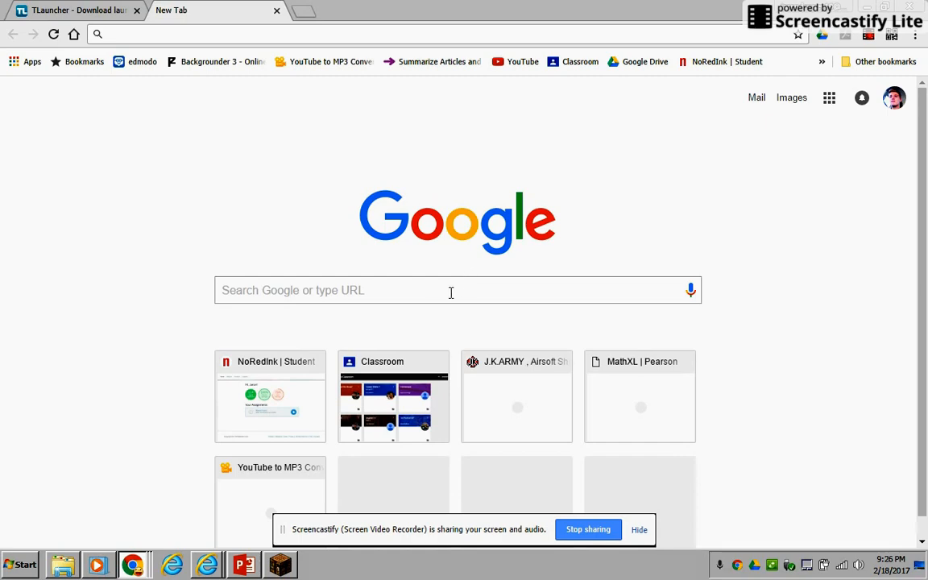